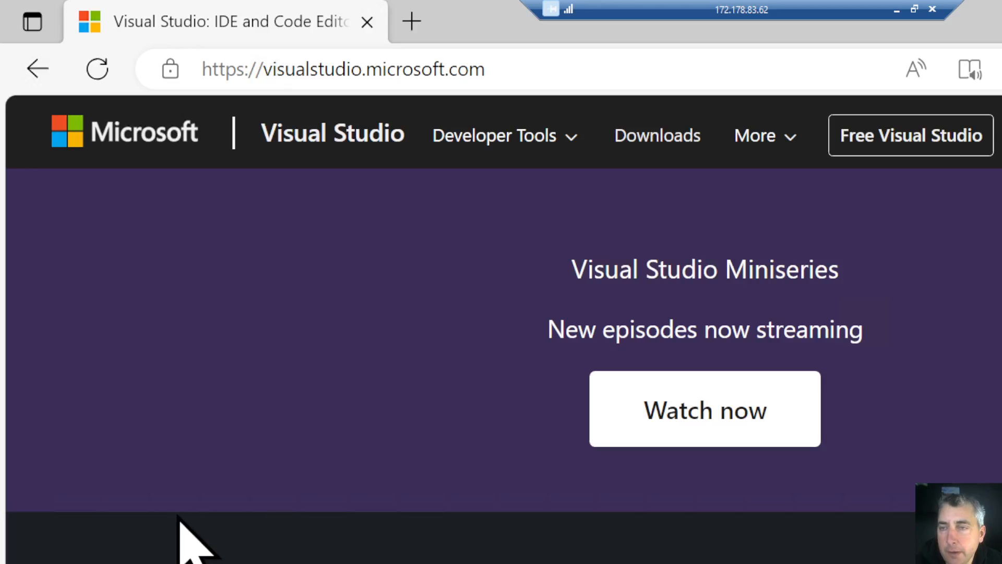
{"action": "mouse_move", "coordinate": [355, 106]}
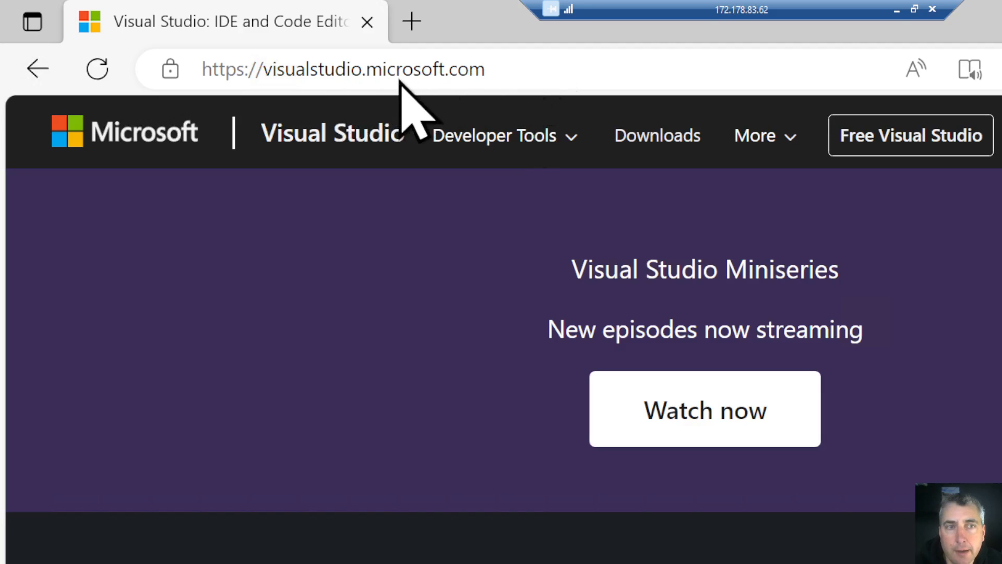
{"action": "mouse_move", "coordinate": [931, 169]}
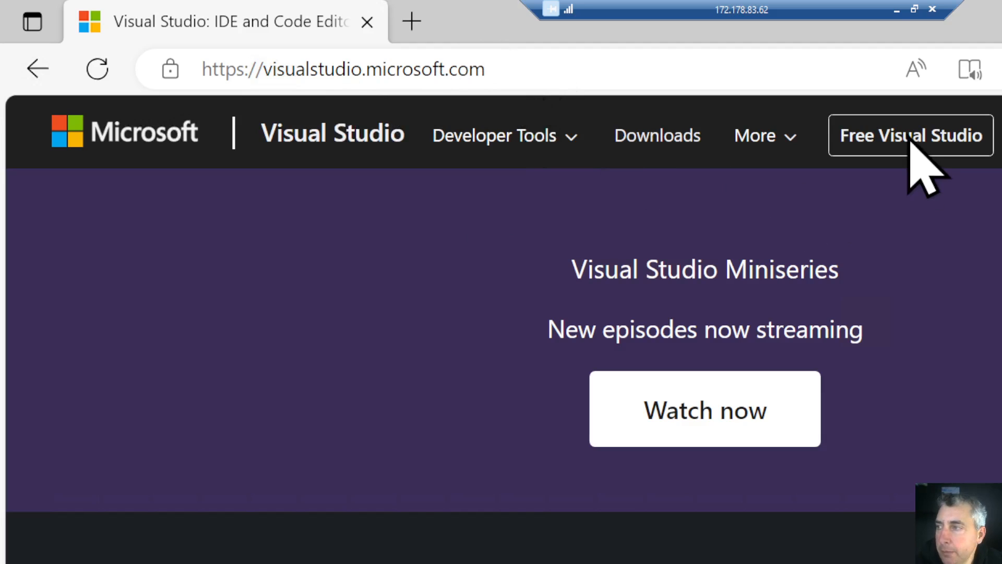
Open the Free Visual Studio offers page and scroll down to the Visual Studio Community card
{"action": "left_click", "coordinate": [910, 134]}
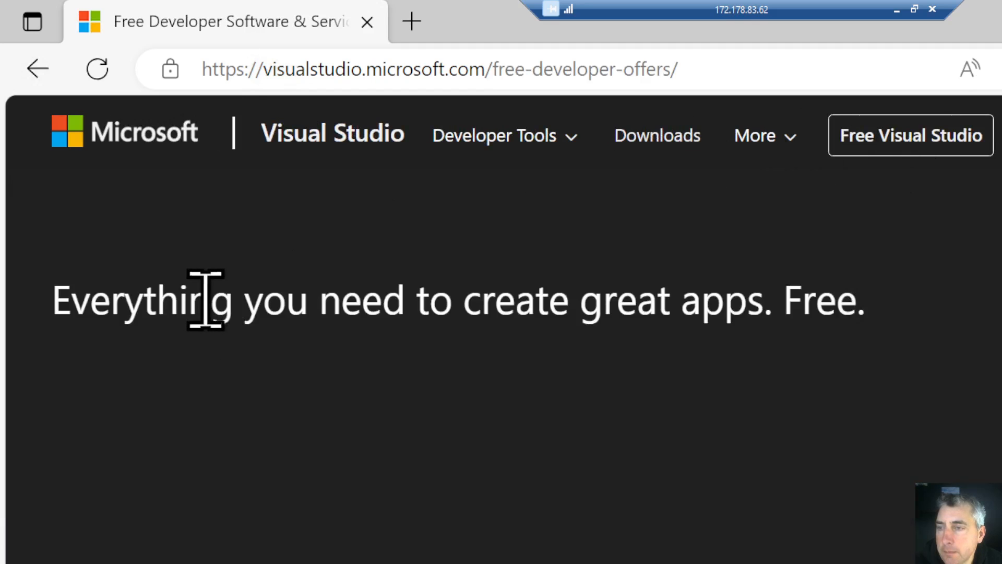
{"action": "scroll", "scroll_direction": "down", "scroll_amount": 3}
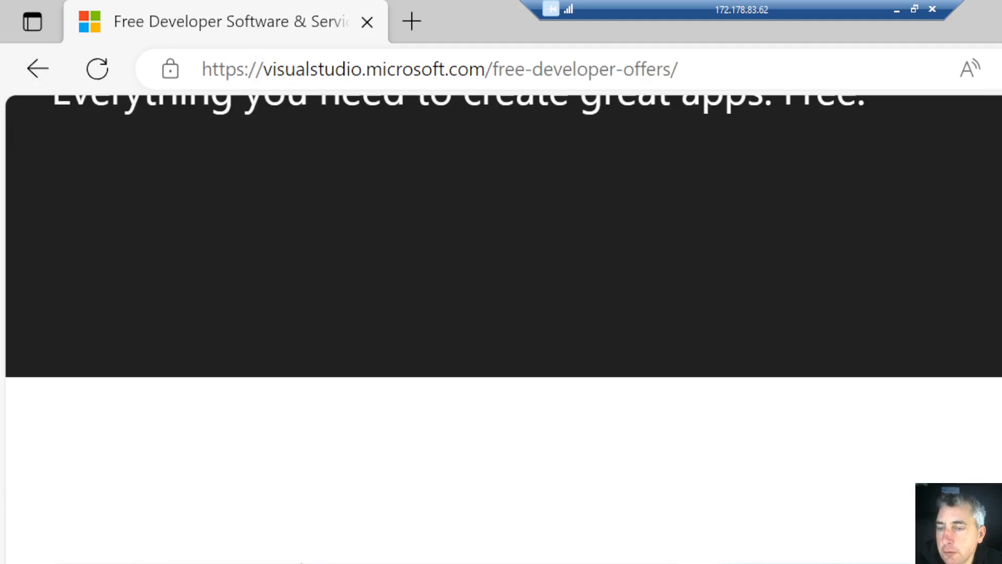
{"action": "scroll", "scroll_direction": "down", "scroll_amount": 3}
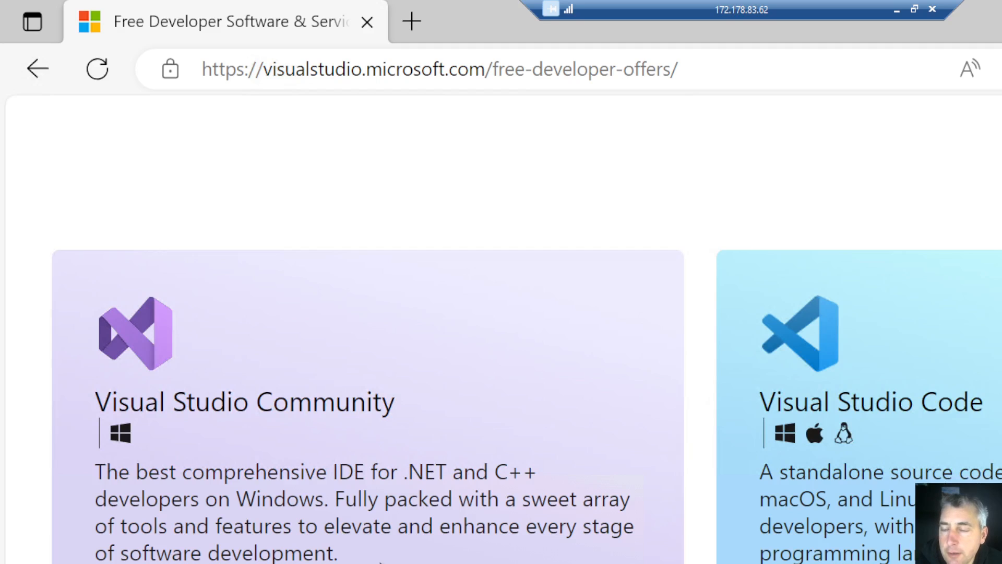
{"action": "scroll", "scroll_direction": "down", "scroll_amount": 3}
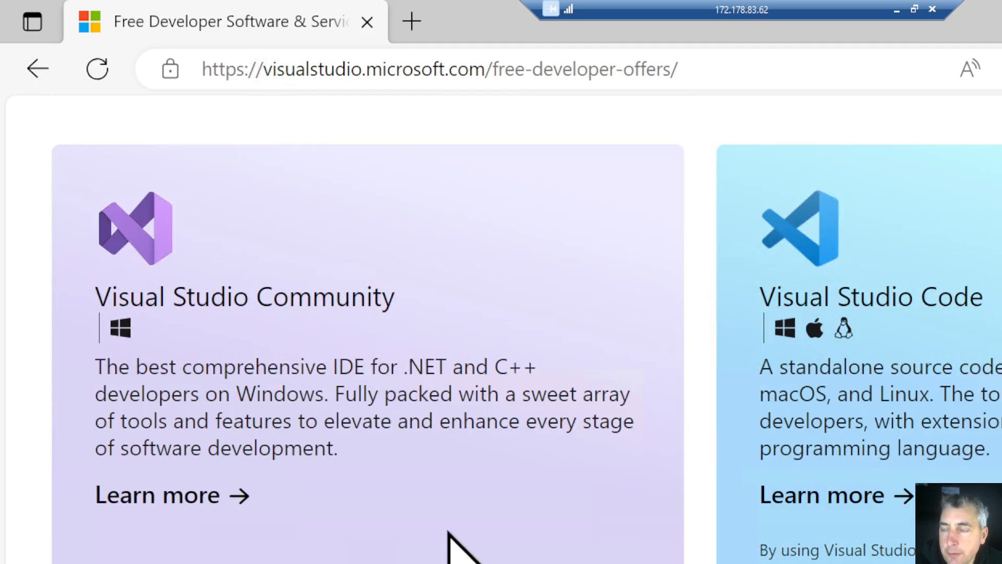
{"action": "mouse_move", "coordinate": [374, 524]}
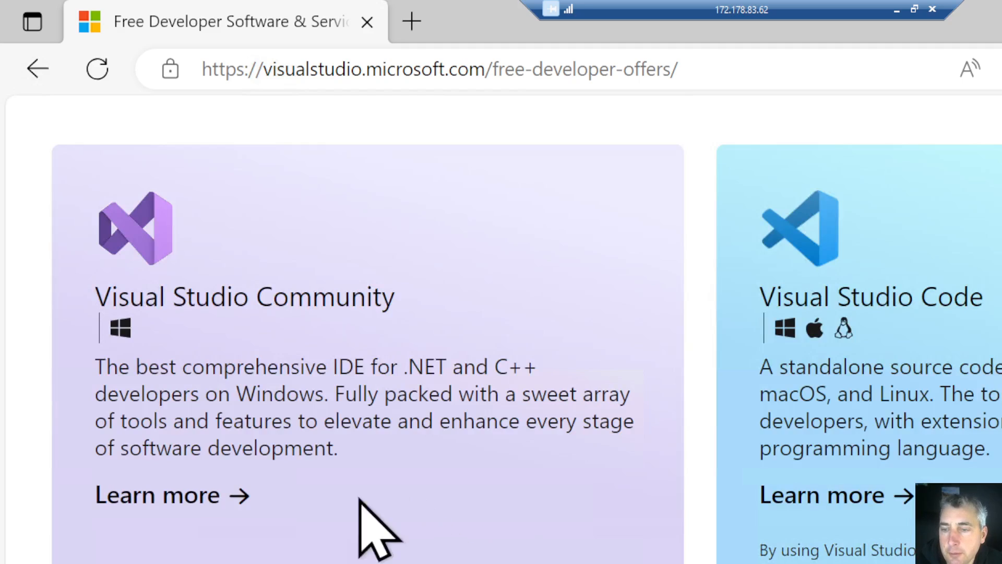
Download VisualStudioSetup.exe from the Community free download and open it from Downloads
{"action": "left_click", "coordinate": [157, 496]}
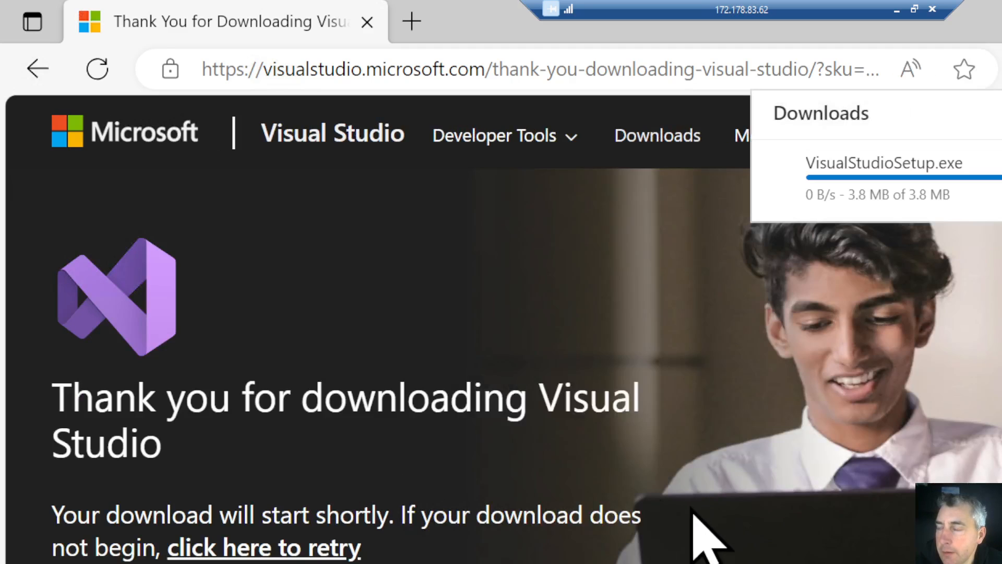
{"action": "mouse_move", "coordinate": [902, 230]}
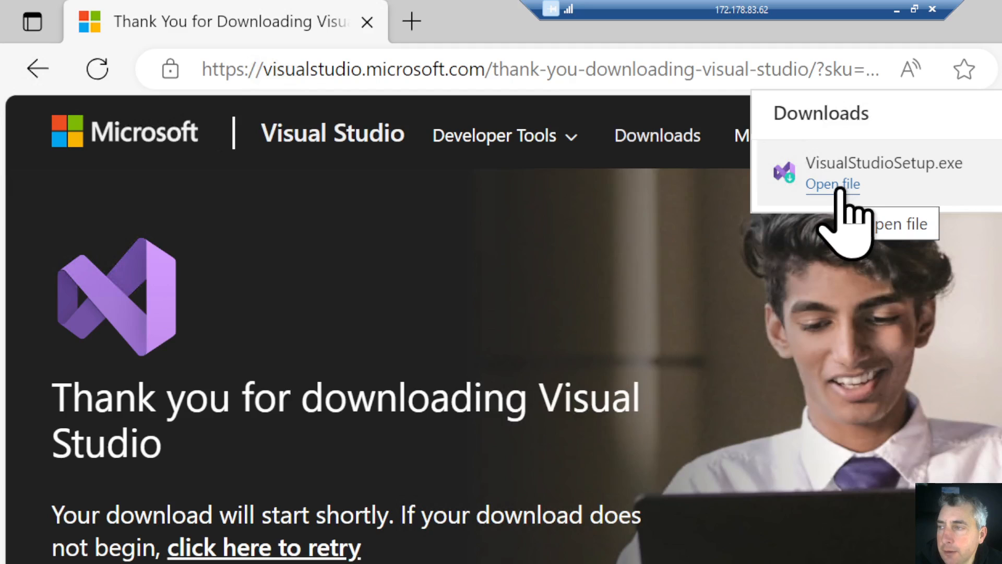
{"action": "left_click", "coordinate": [833, 185]}
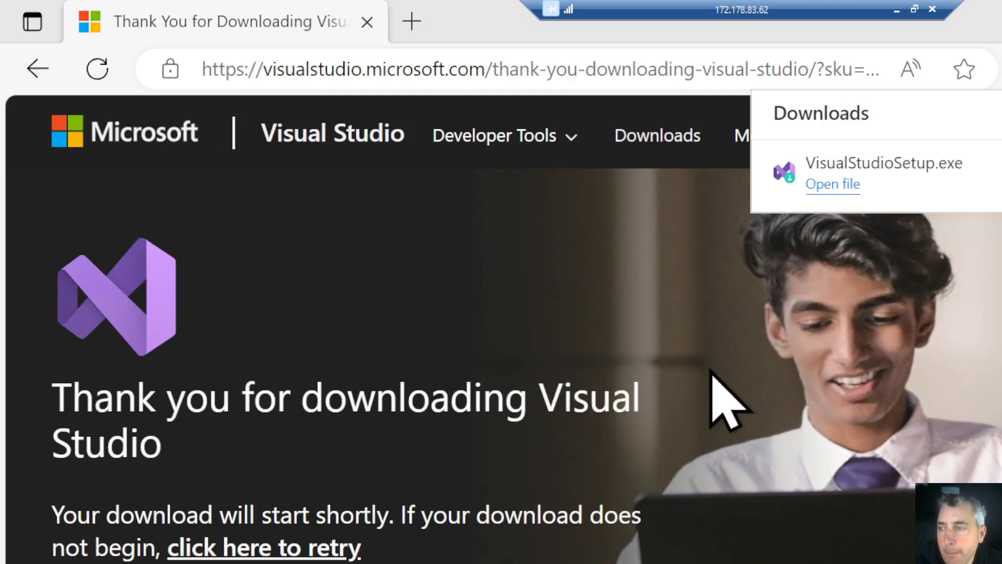
Accept the Visual Studio Installer terms so the installer verifies and installs itself
{"action": "left_click", "coordinate": [832, 184]}
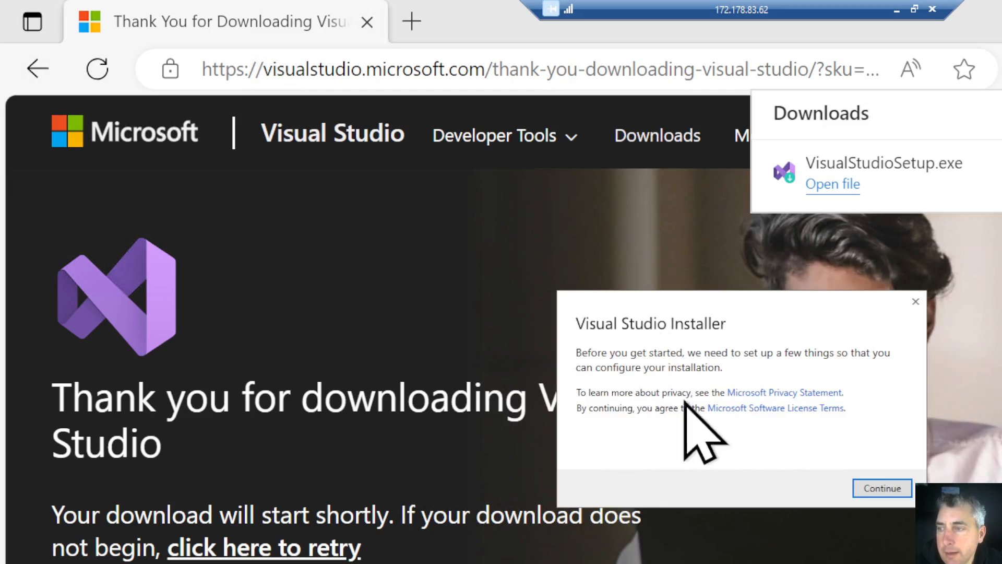
{"action": "mouse_move", "coordinate": [716, 435]}
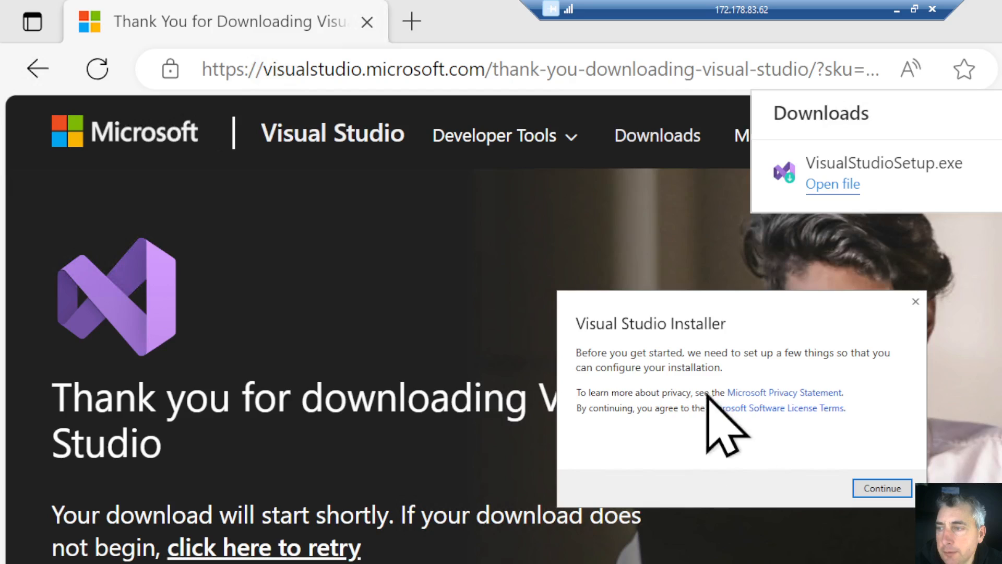
{"action": "mouse_move", "coordinate": [825, 435]}
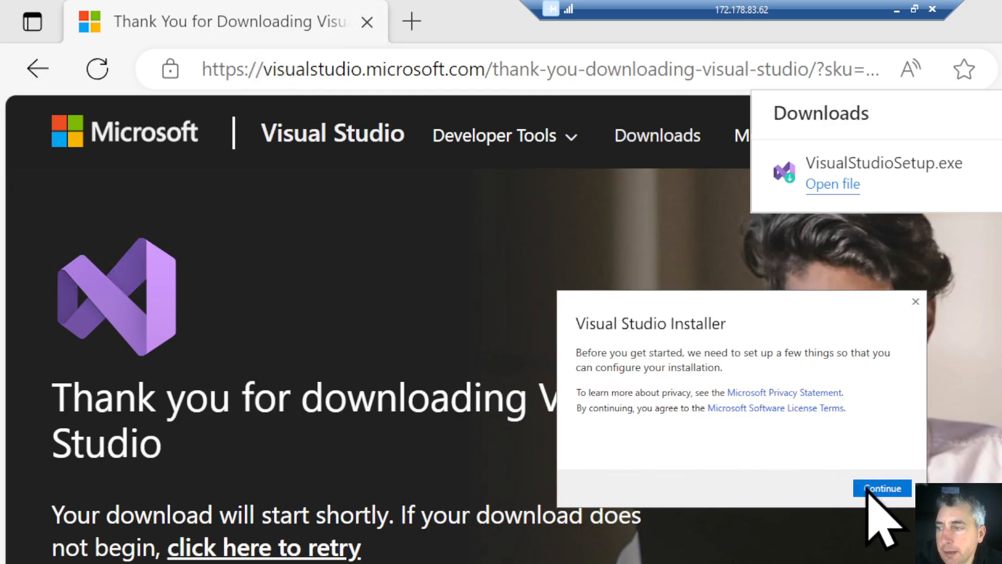
{"action": "left_click", "coordinate": [882, 488]}
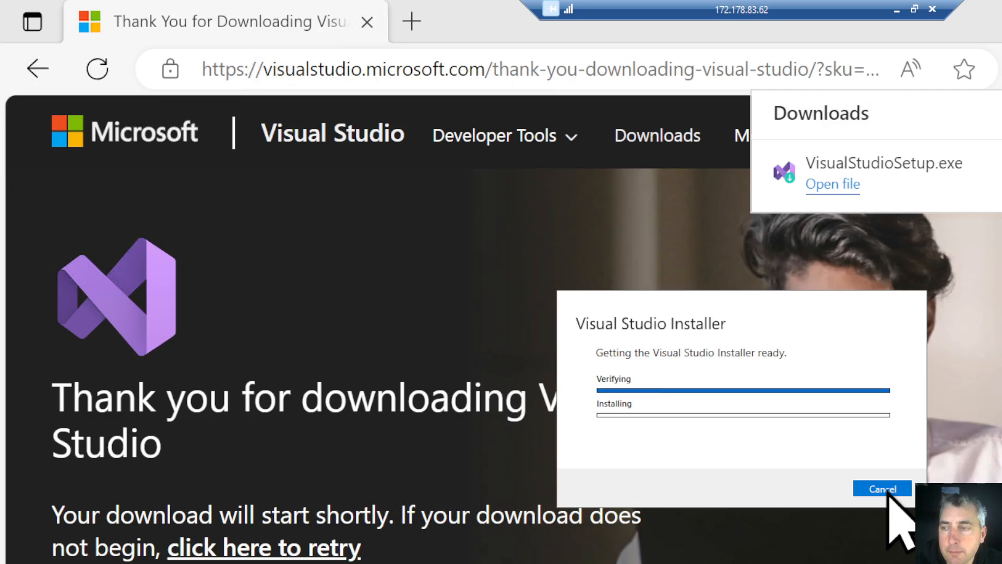
{"action": "mouse_move", "coordinate": [687, 473]}
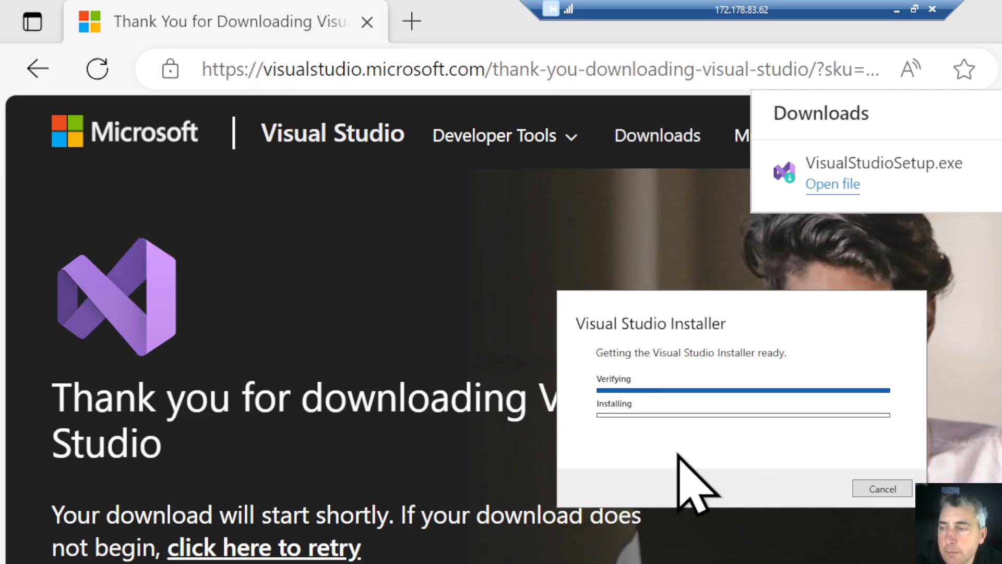
{"action": "mouse_move", "coordinate": [630, 320]}
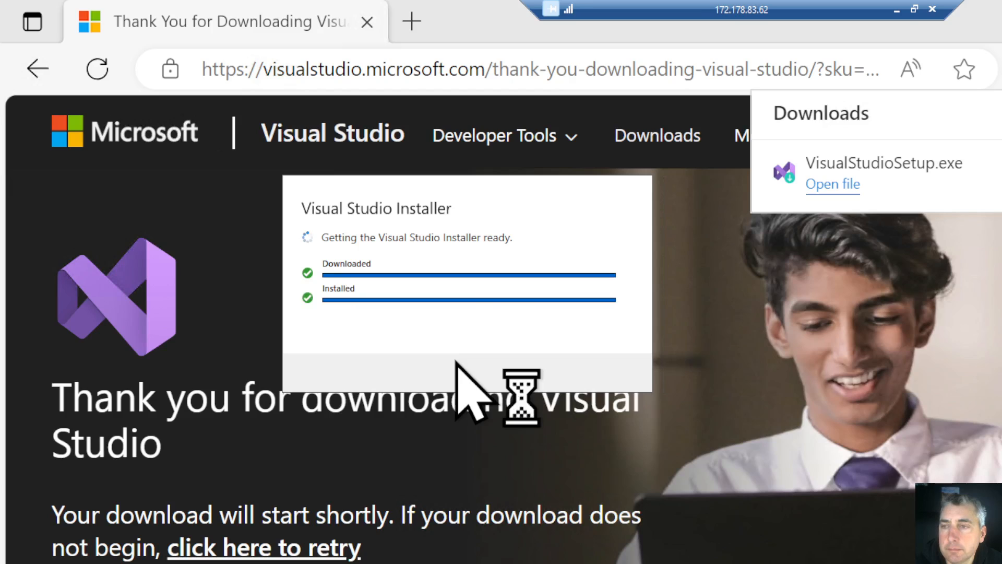
{"action": "mouse_move", "coordinate": [470, 400]}
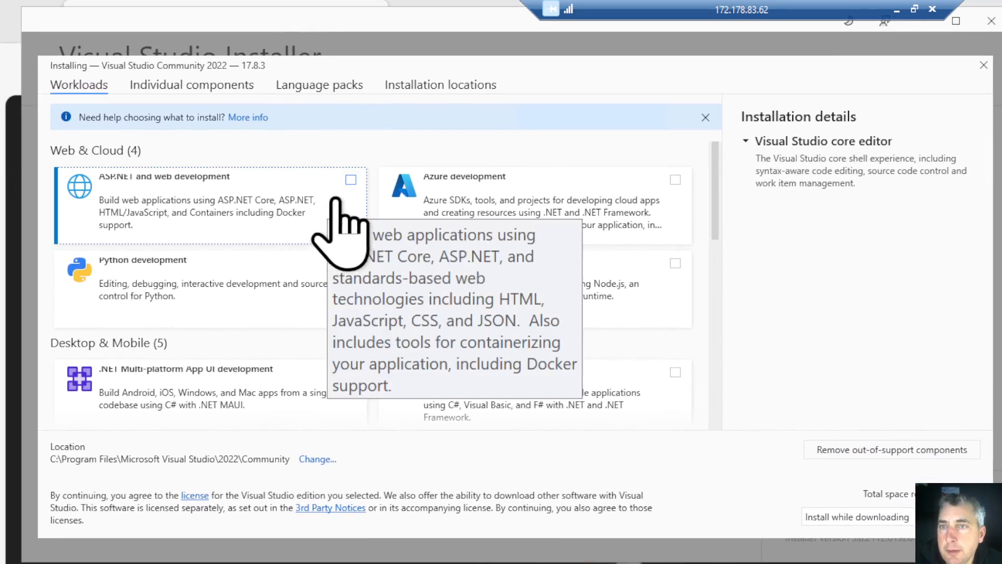
Tick the ASP.NET and web, Python, Azure and Node.js development workloads
{"action": "left_click", "coordinate": [350, 179]}
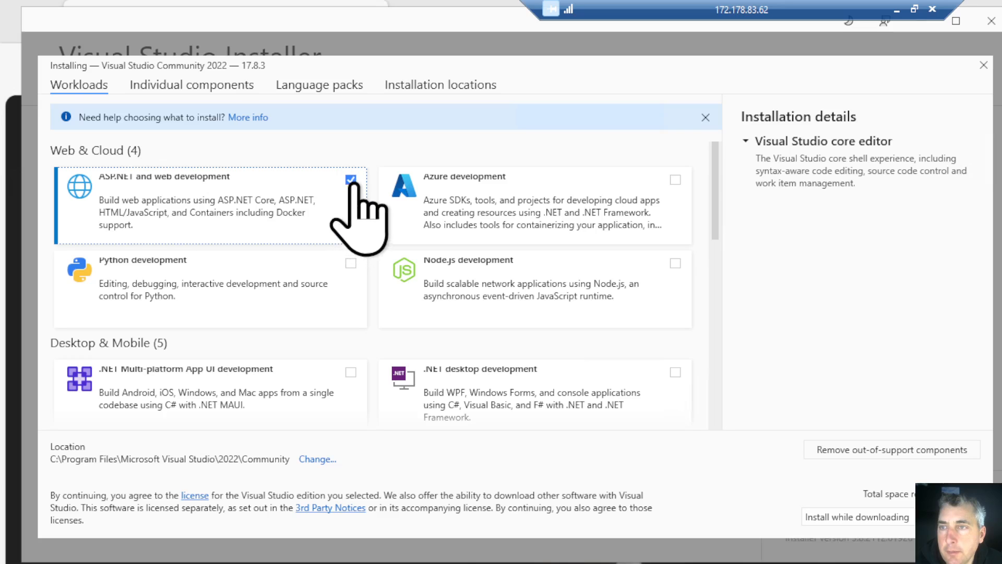
{"action": "left_click", "coordinate": [350, 180]}
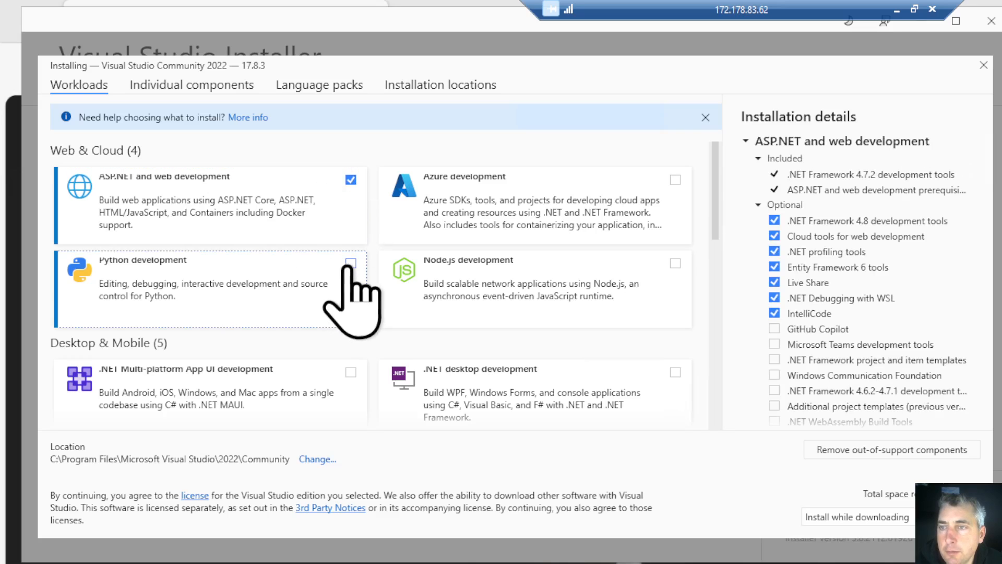
{"action": "left_click", "coordinate": [350, 265]}
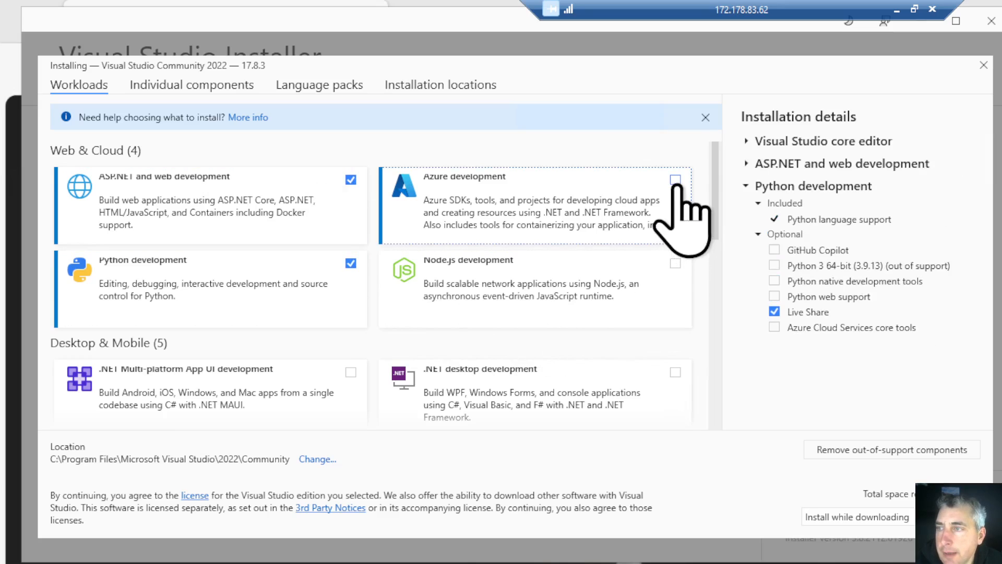
{"action": "left_click", "coordinate": [675, 180]}
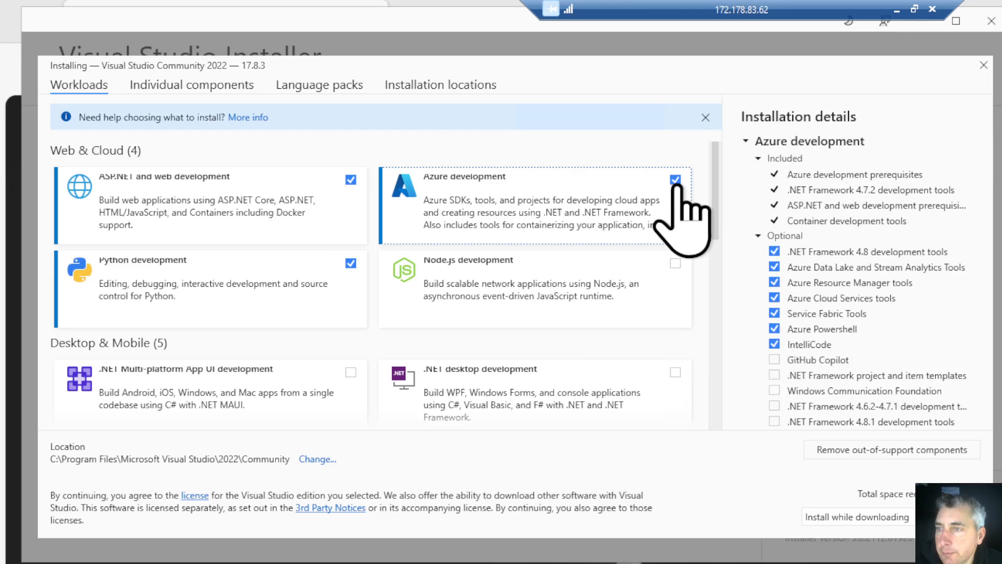
{"action": "mouse_move", "coordinate": [676, 264]}
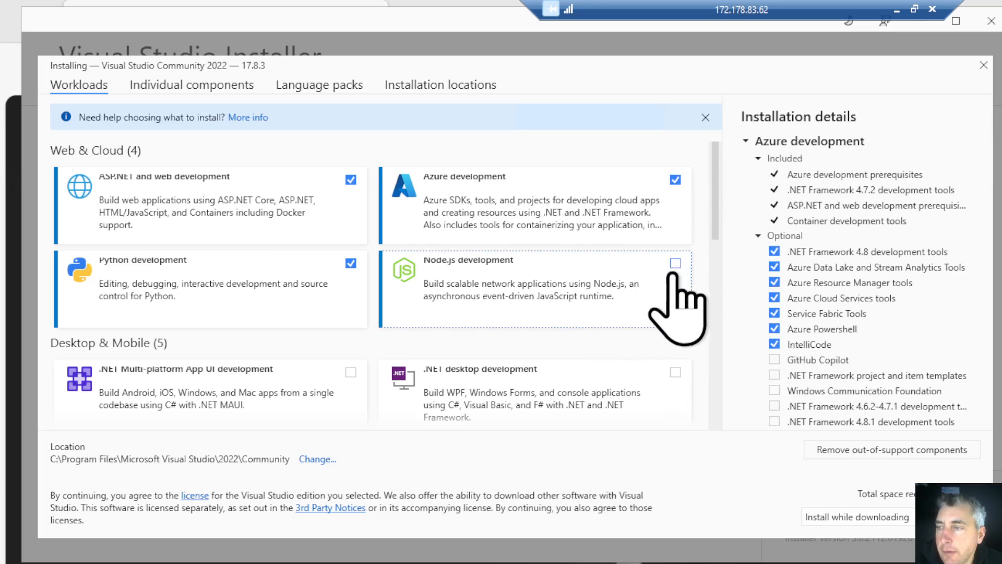
{"action": "left_click", "coordinate": [675, 262]}
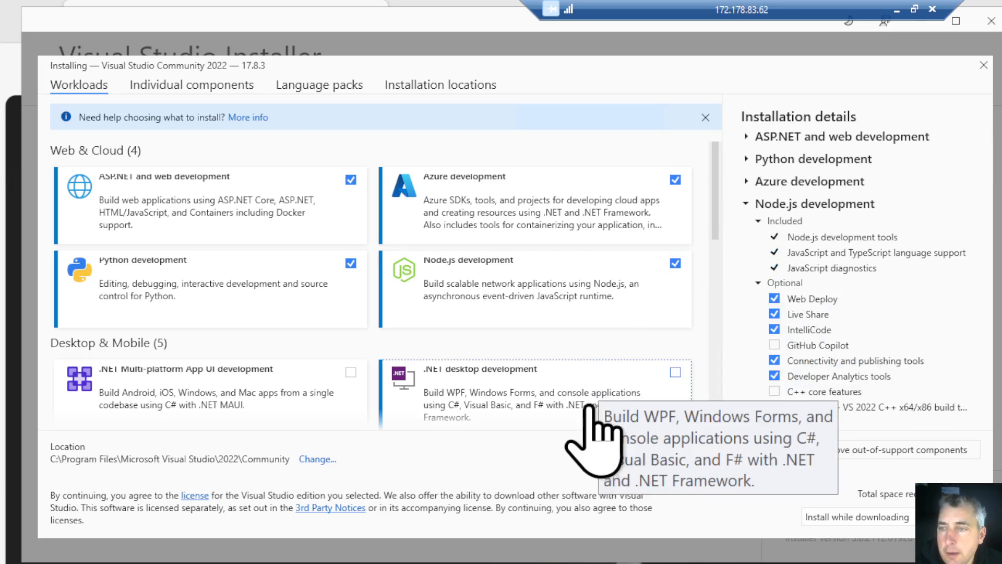
{"action": "mouse_move", "coordinate": [367, 448]}
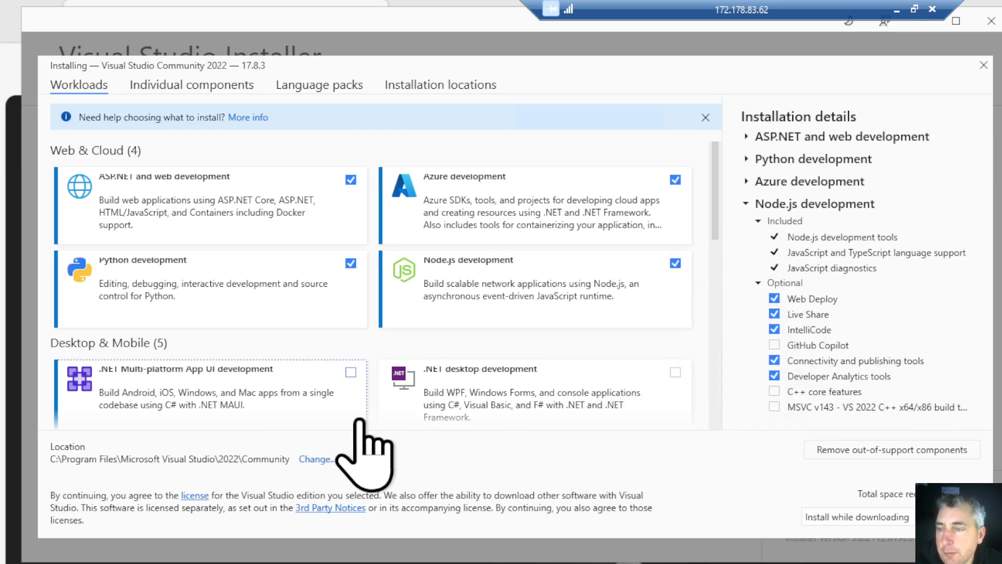
Tick Data storage and processing and Data science workloads, plus GitHub Copilot under data science
{"action": "scroll", "scroll_direction": "down", "scroll_amount": 3}
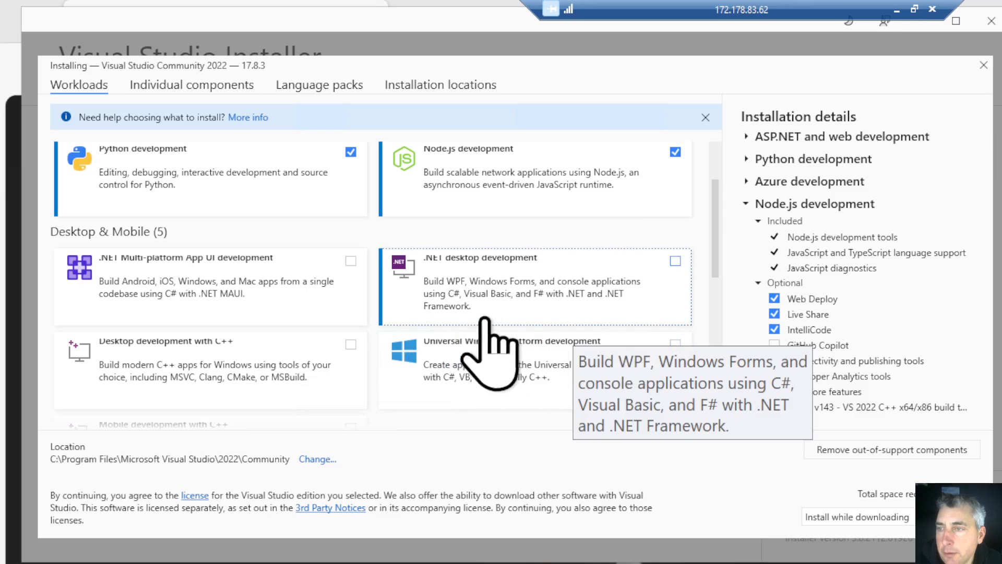
{"action": "scroll", "scroll_direction": "down", "scroll_amount": 3}
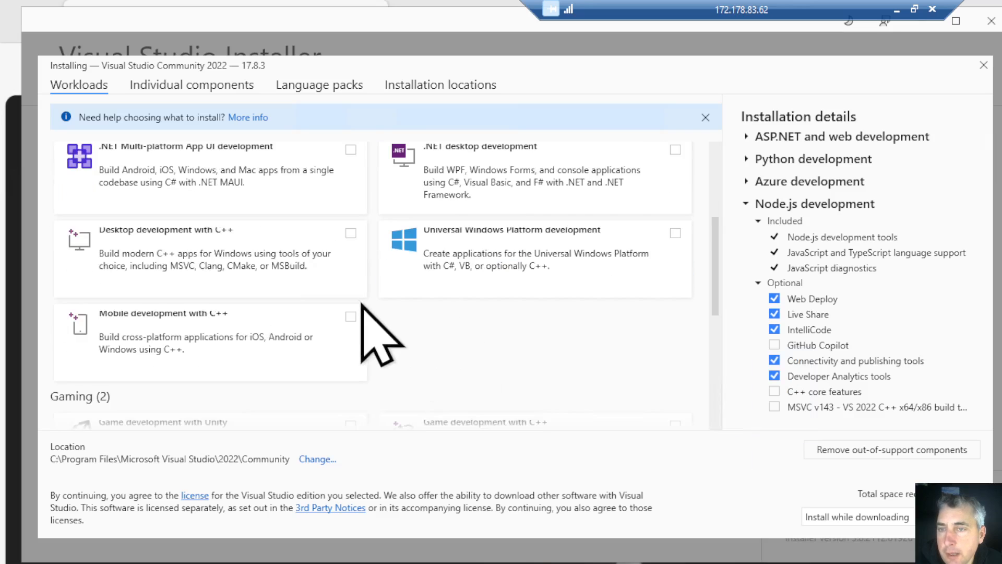
{"action": "scroll", "scroll_direction": "down", "scroll_amount": 3}
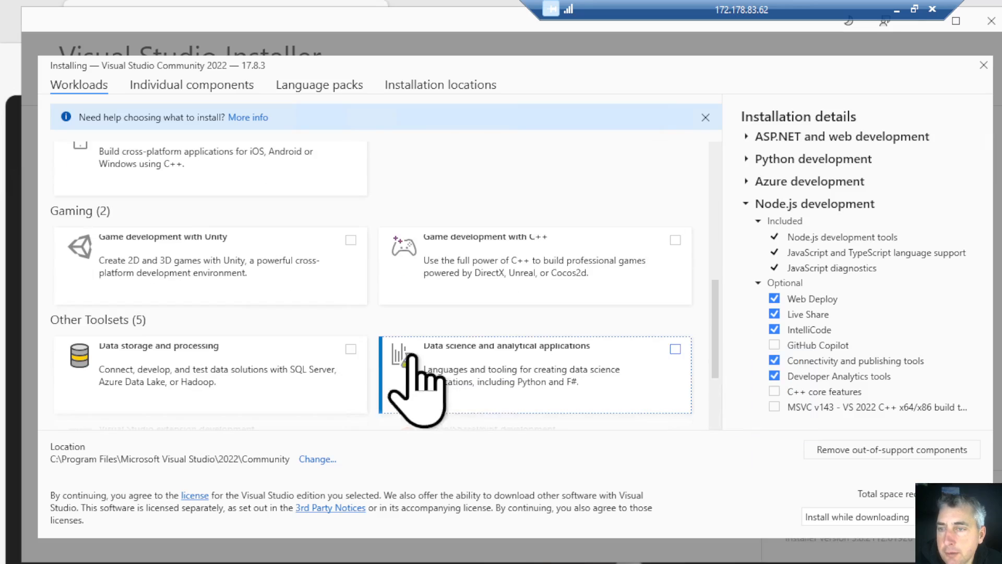
{"action": "mouse_move", "coordinate": [610, 396]}
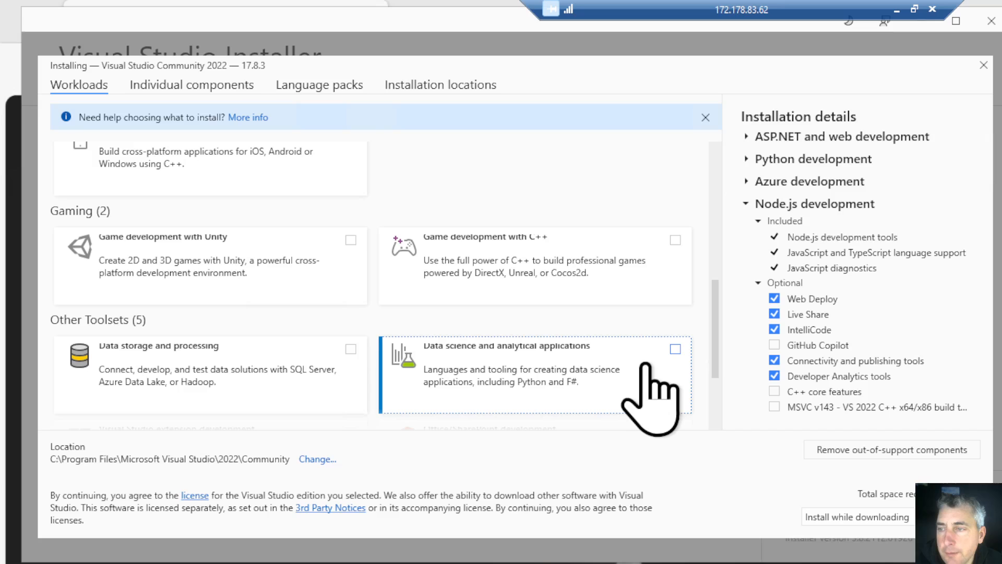
{"action": "mouse_move", "coordinate": [342, 397]}
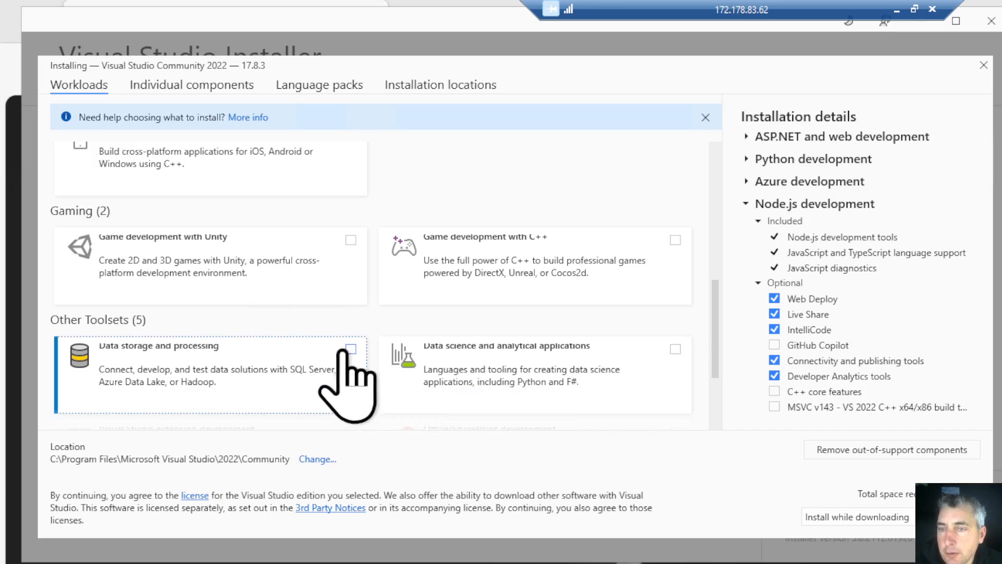
{"action": "mouse_move", "coordinate": [326, 422]}
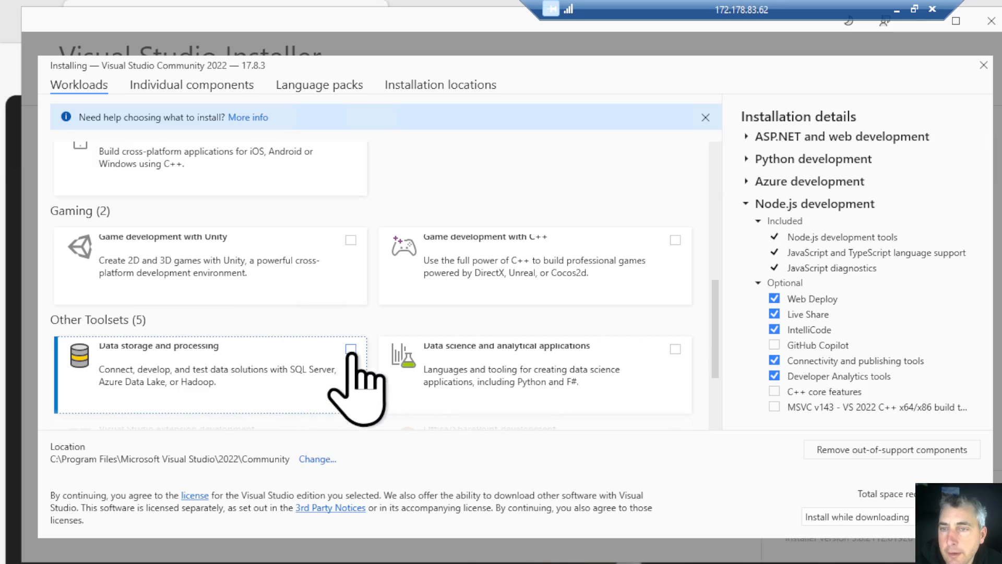
{"action": "left_click", "coordinate": [350, 348]}
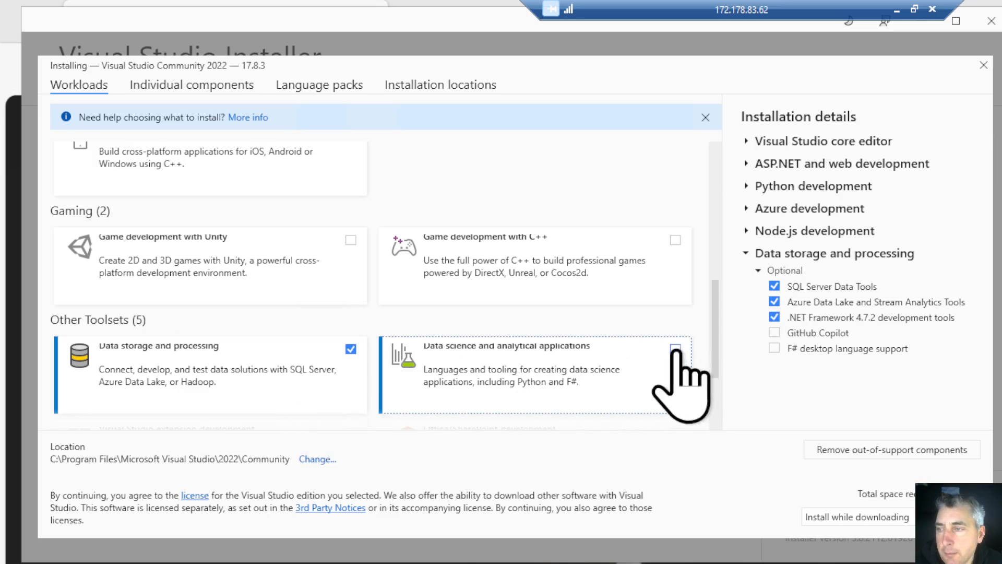
{"action": "left_click", "coordinate": [675, 349]}
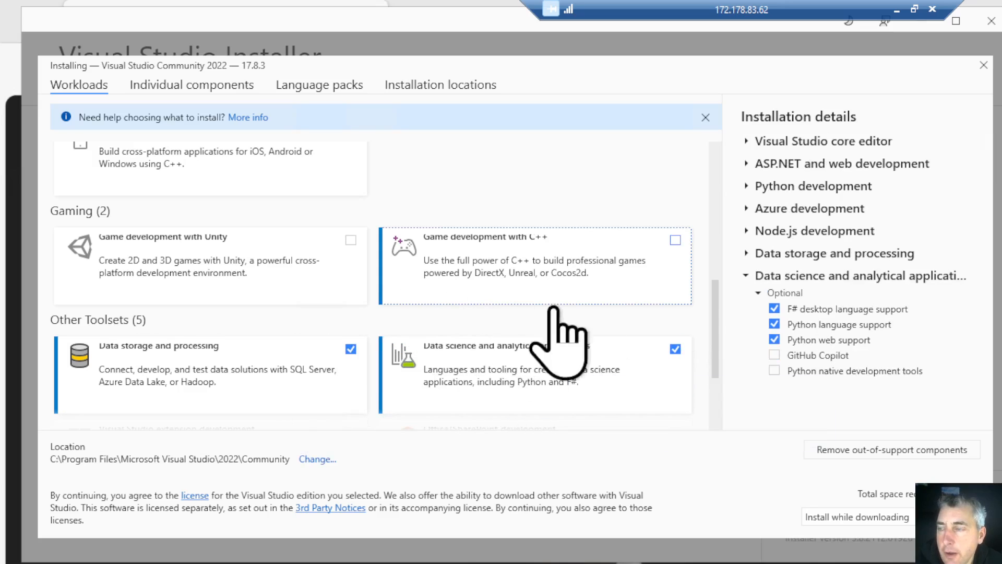
{"action": "mouse_move", "coordinate": [882, 256]}
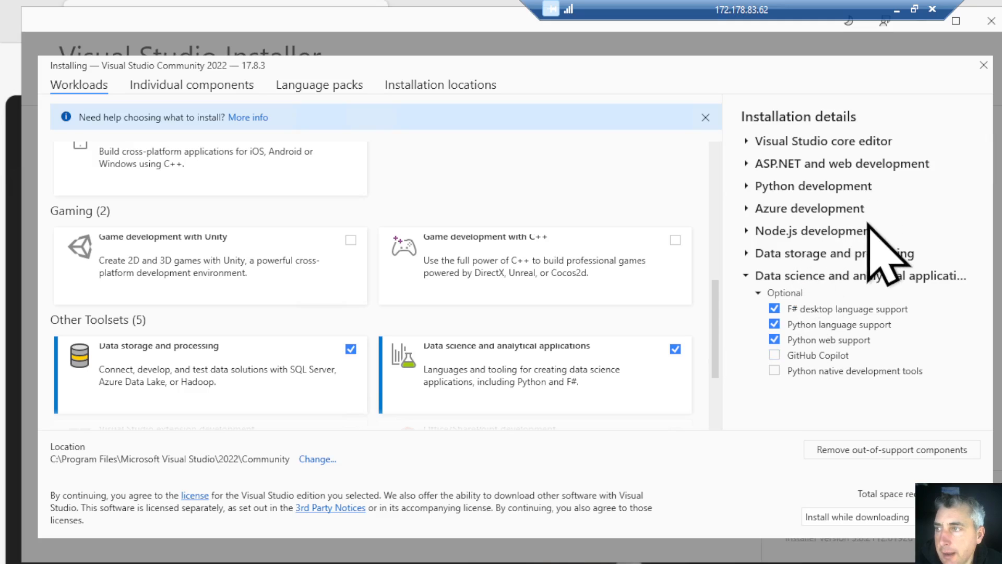
{"action": "mouse_move", "coordinate": [639, 425]}
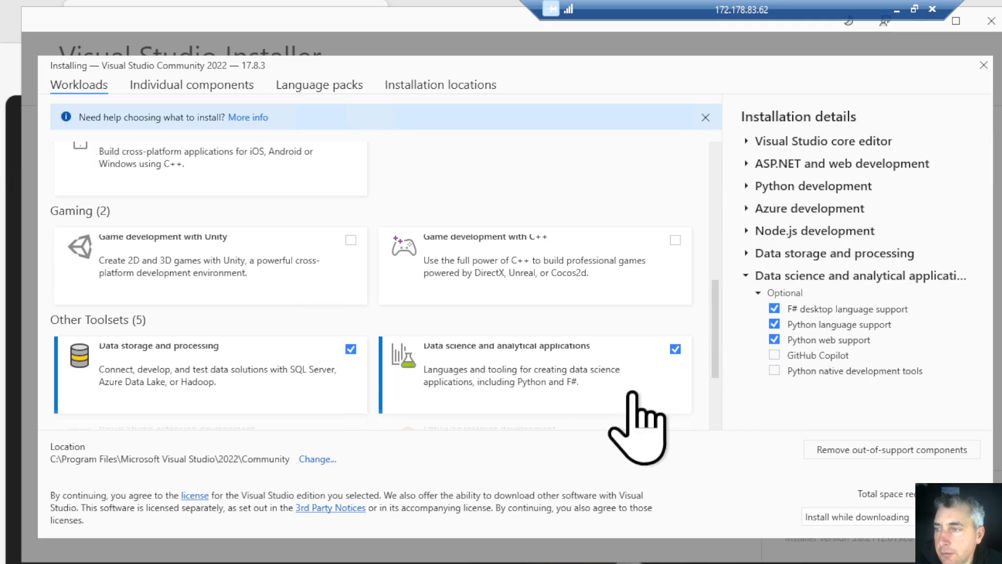
{"action": "scroll", "scroll_direction": "down", "scroll_amount": 3}
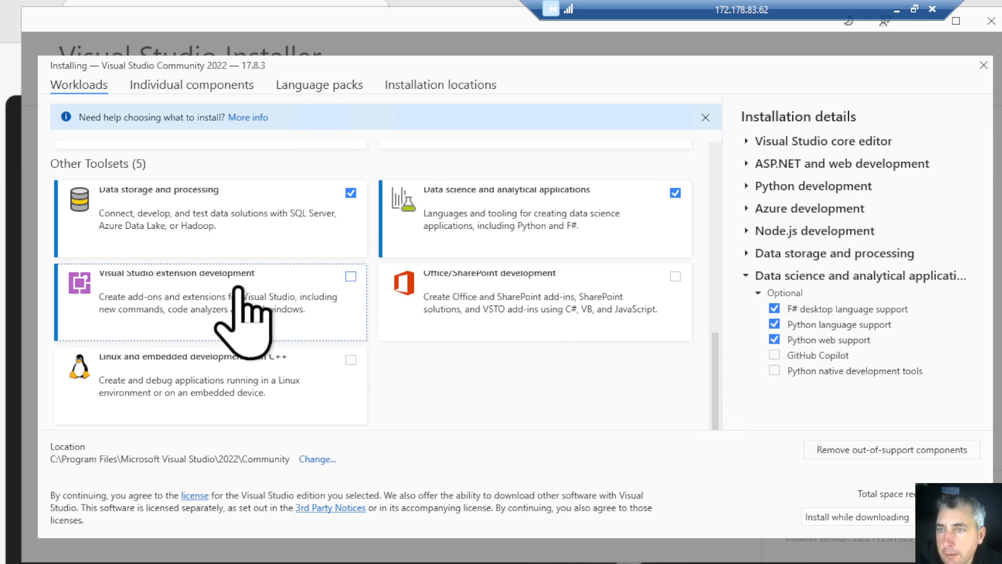
{"action": "mouse_move", "coordinate": [294, 319]}
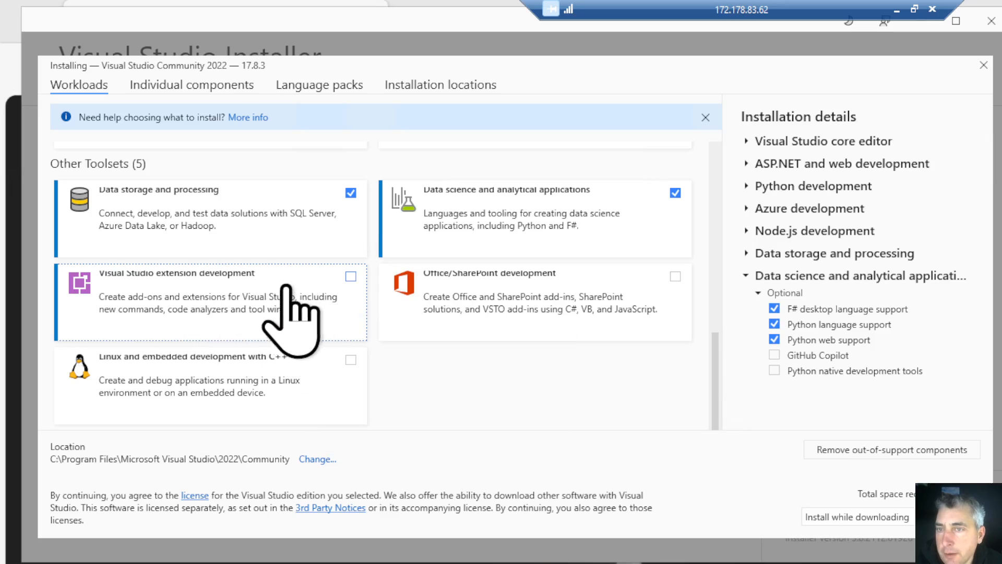
{"action": "mouse_move", "coordinate": [336, 365]}
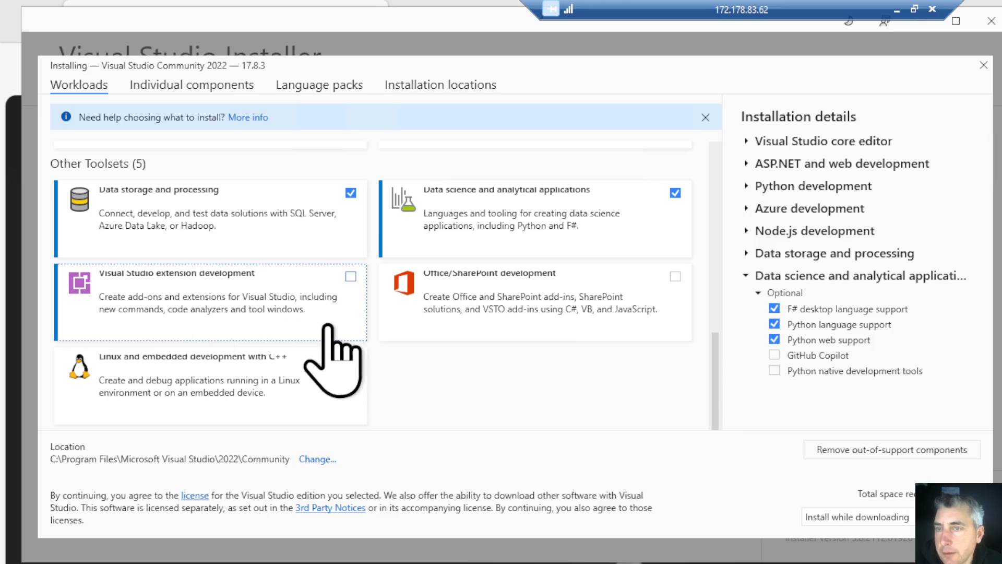
{"action": "mouse_move", "coordinate": [789, 393]}
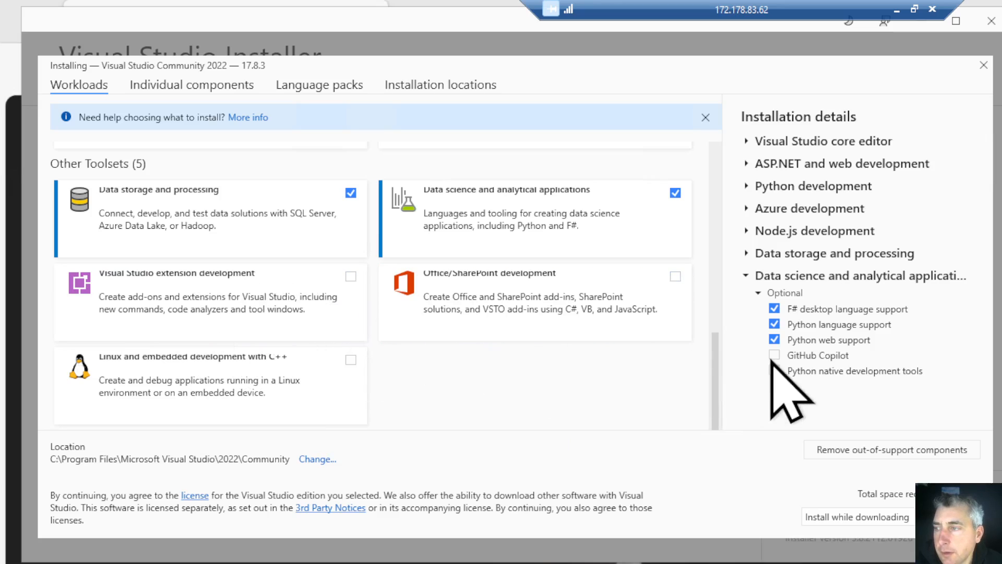
{"action": "left_click", "coordinate": [775, 355]}
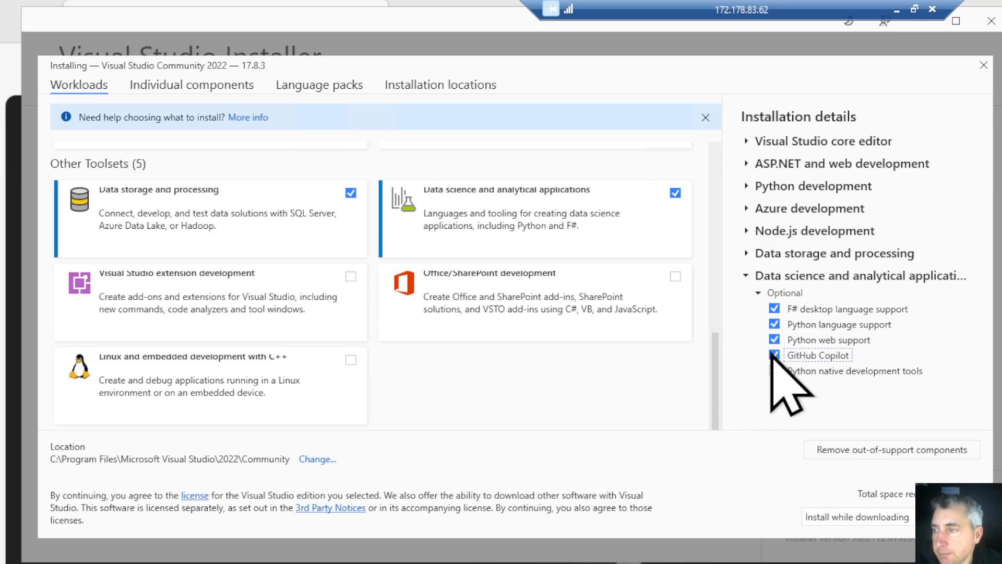
{"action": "left_click", "coordinate": [774, 355]}
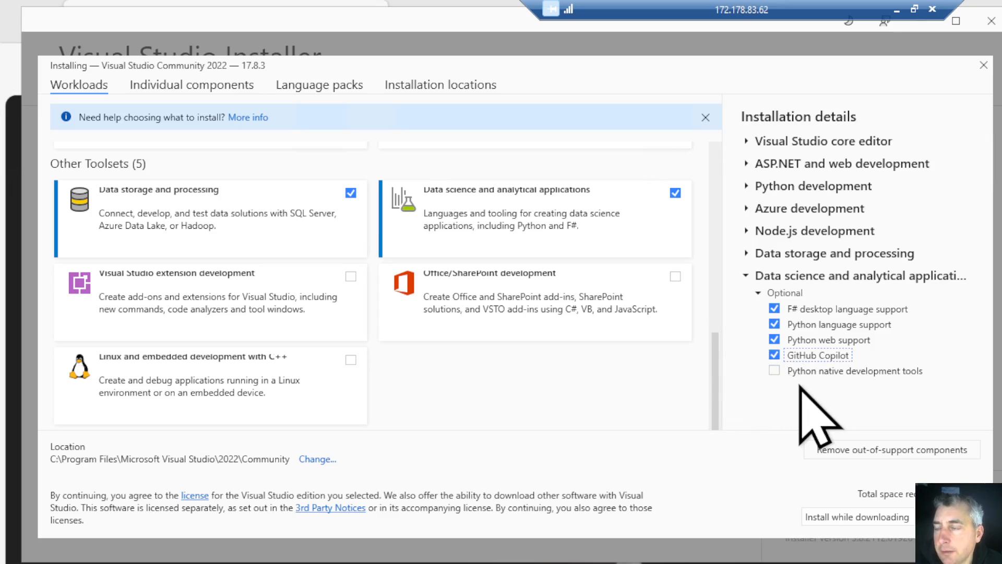
{"action": "mouse_move", "coordinate": [818, 416]}
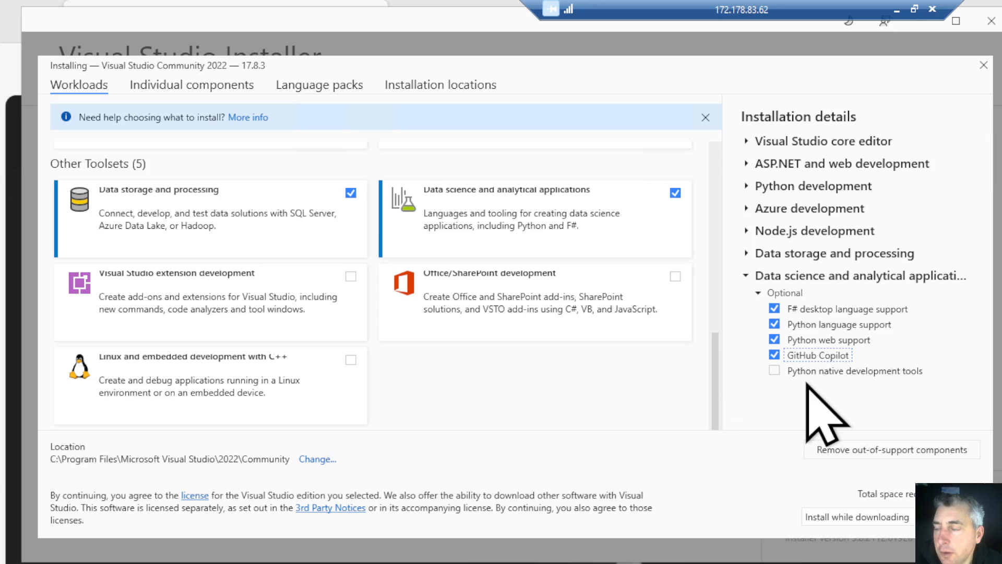
{"action": "mouse_move", "coordinate": [746, 402]}
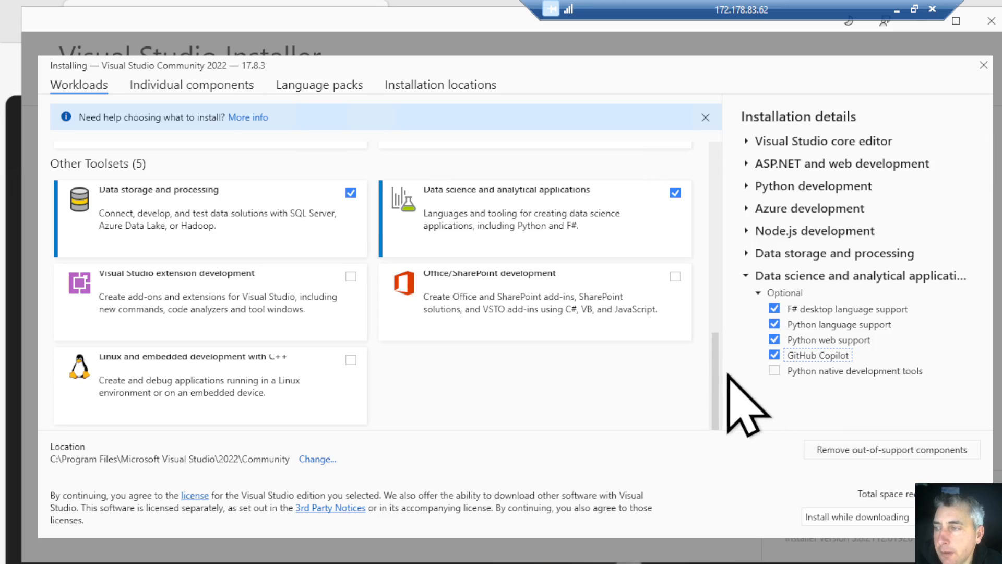
{"action": "mouse_move", "coordinate": [811, 416]}
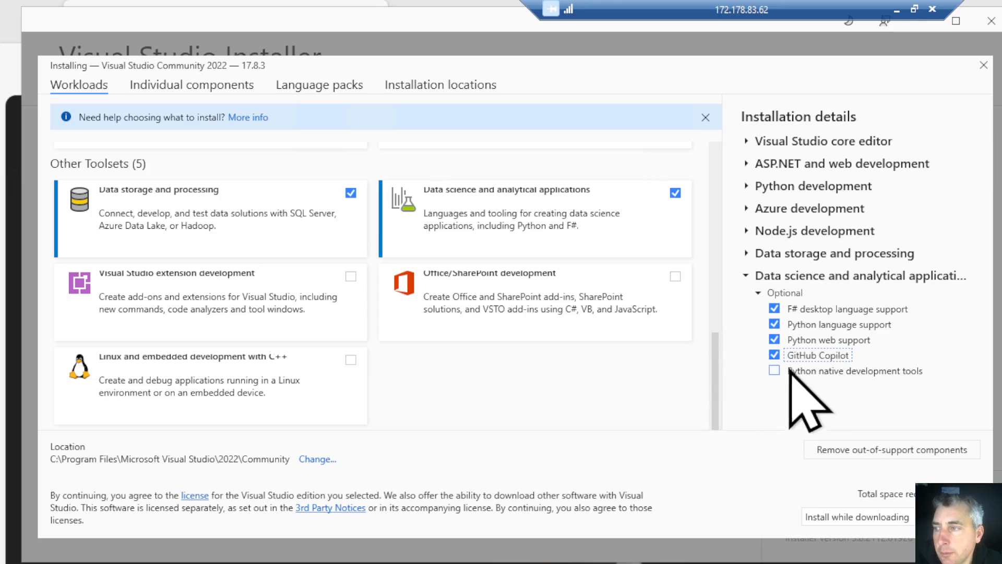
{"action": "mouse_move", "coordinate": [735, 397]}
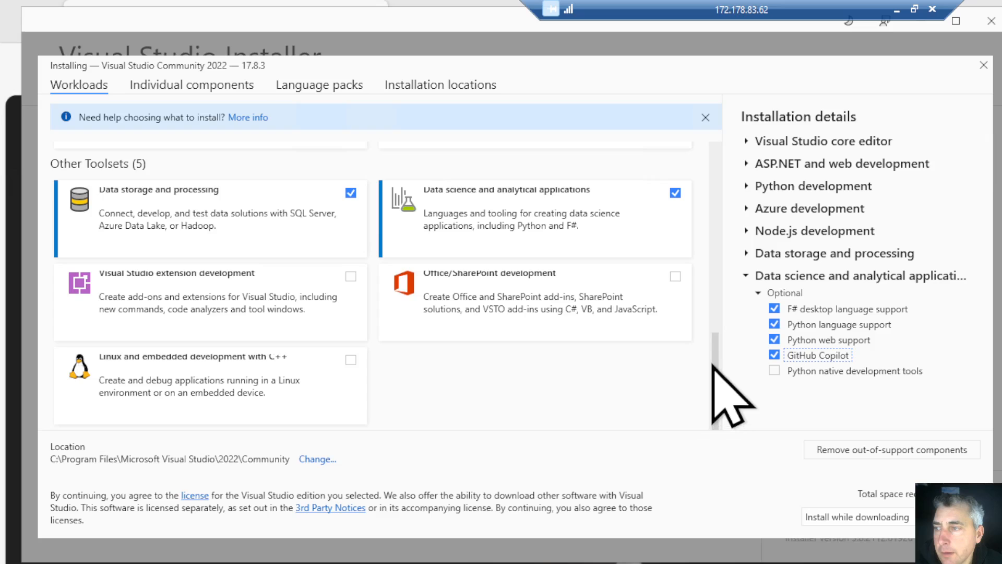
{"action": "scroll", "scroll_direction": "up", "scroll_amount": 3}
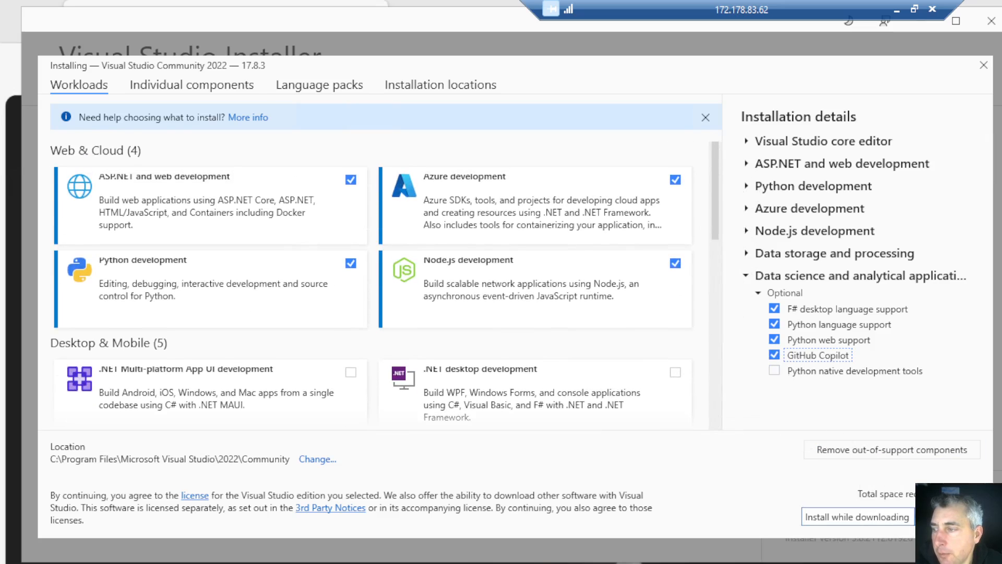
{"action": "left_click", "coordinate": [857, 516]}
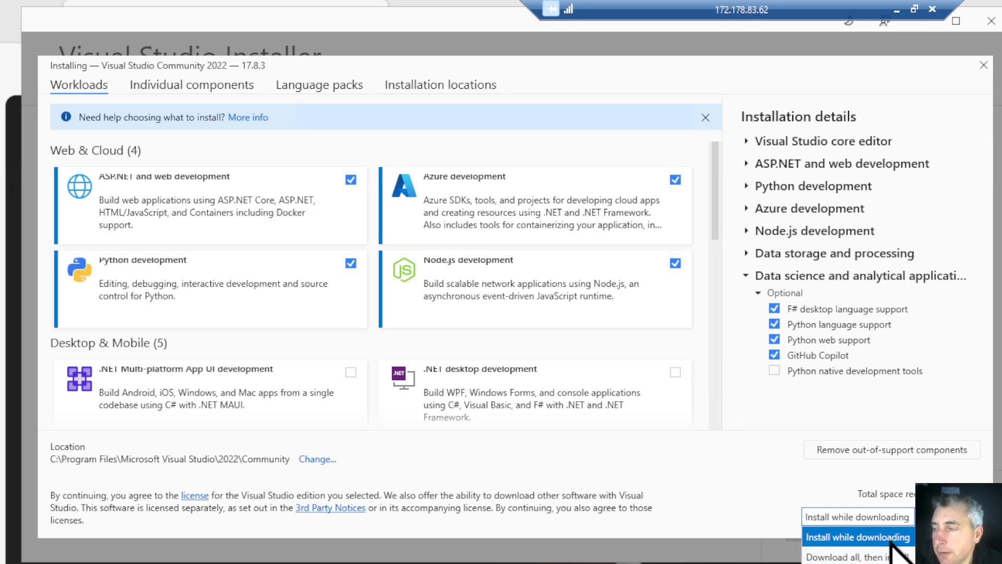
{"action": "left_click", "coordinate": [858, 536]}
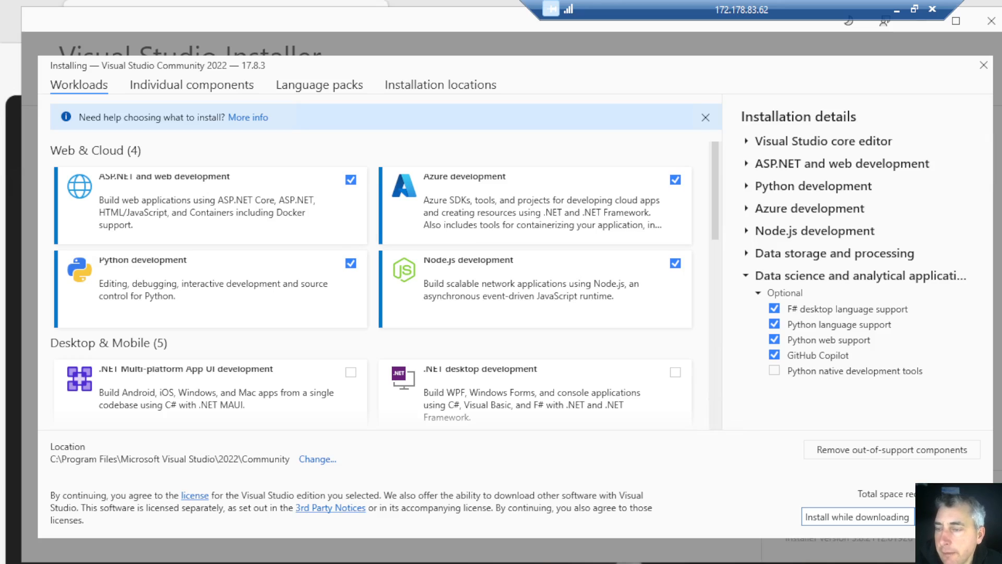
{"action": "mouse_move", "coordinate": [754, 479]}
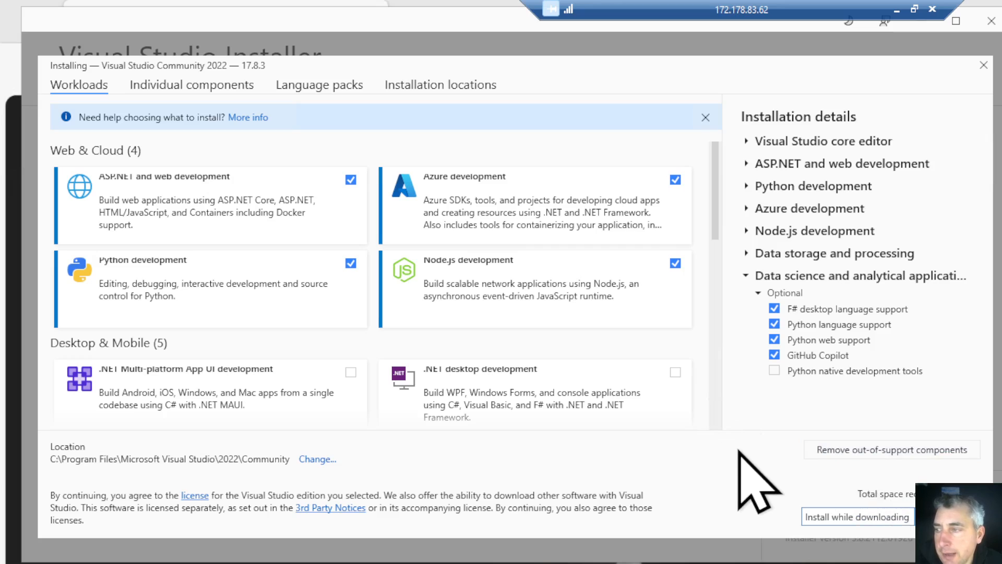
{"action": "mouse_move", "coordinate": [748, 486]}
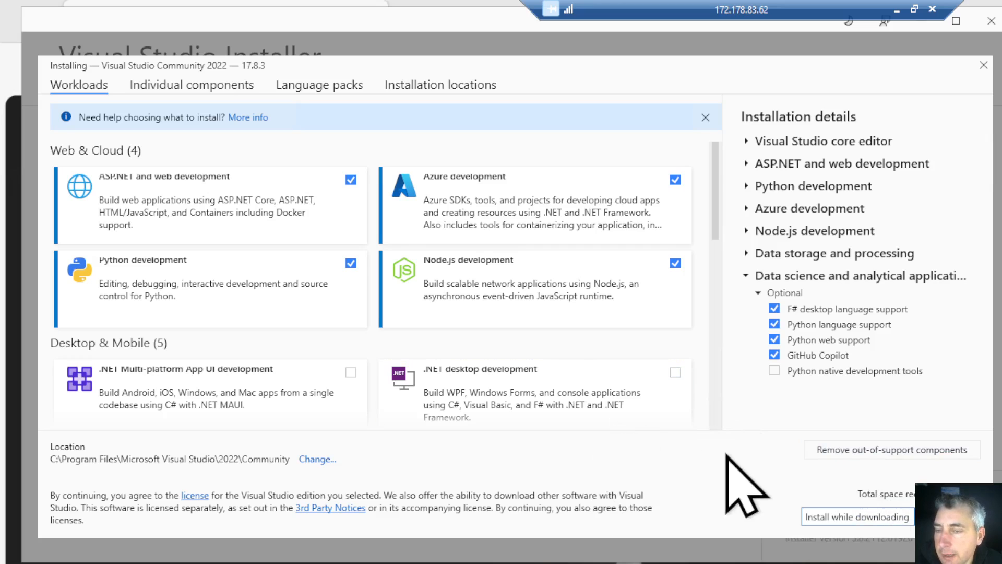
{"action": "mouse_move", "coordinate": [70, 499]}
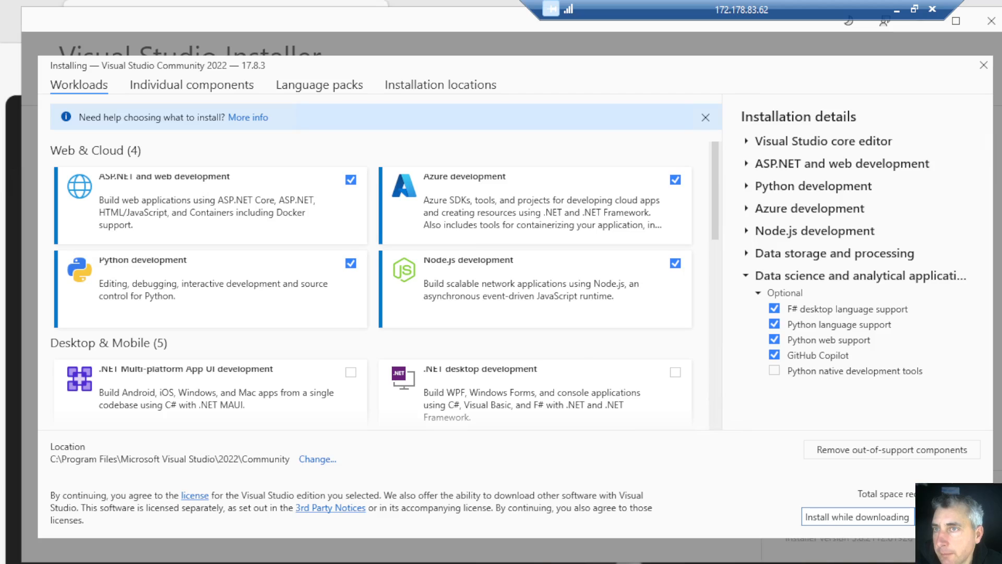
Start installing Visual Studio Community 2022 with the selected workloads and wait until 99%
{"action": "left_click", "coordinate": [857, 517]}
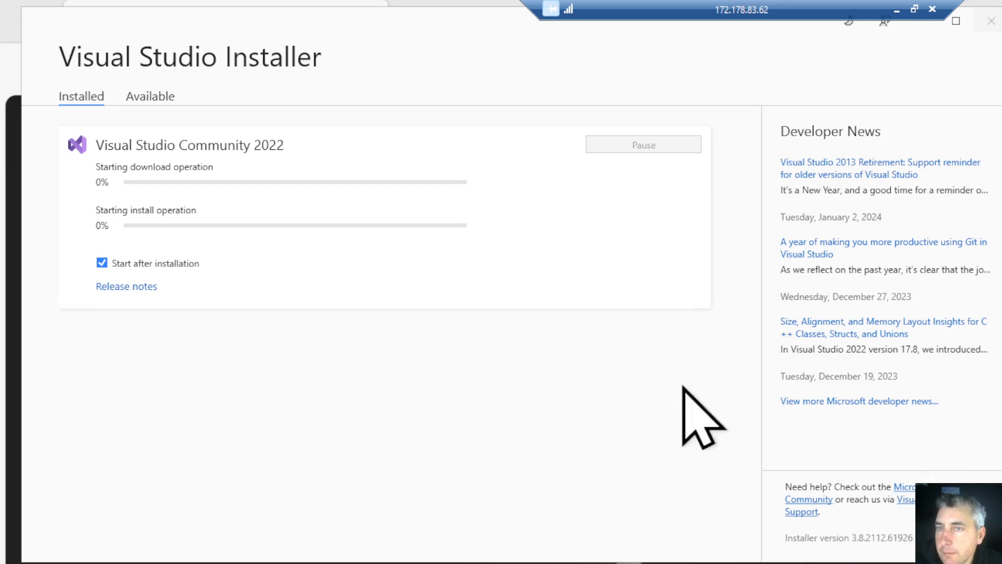
{"action": "mouse_move", "coordinate": [157, 220]}
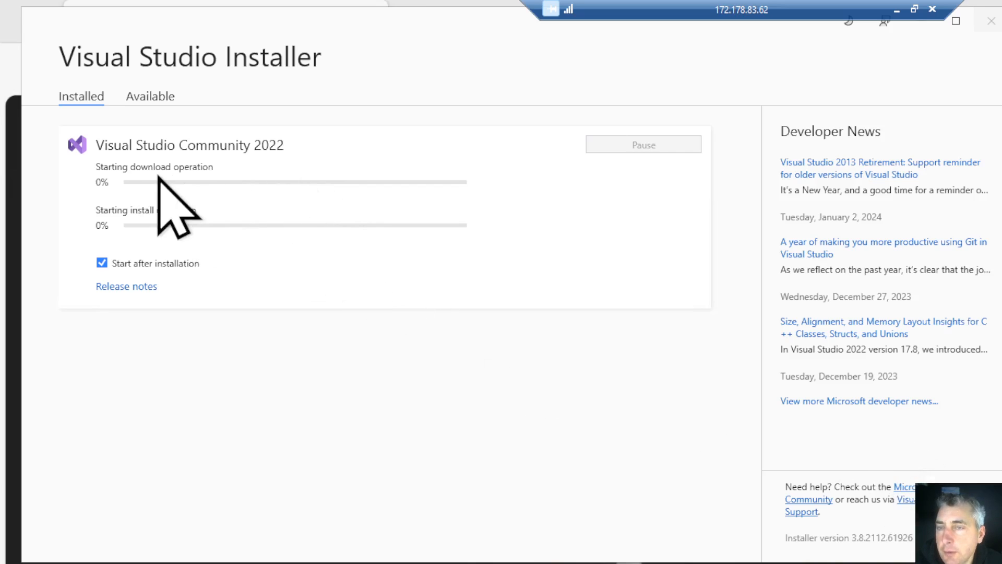
{"action": "mouse_move", "coordinate": [236, 237]}
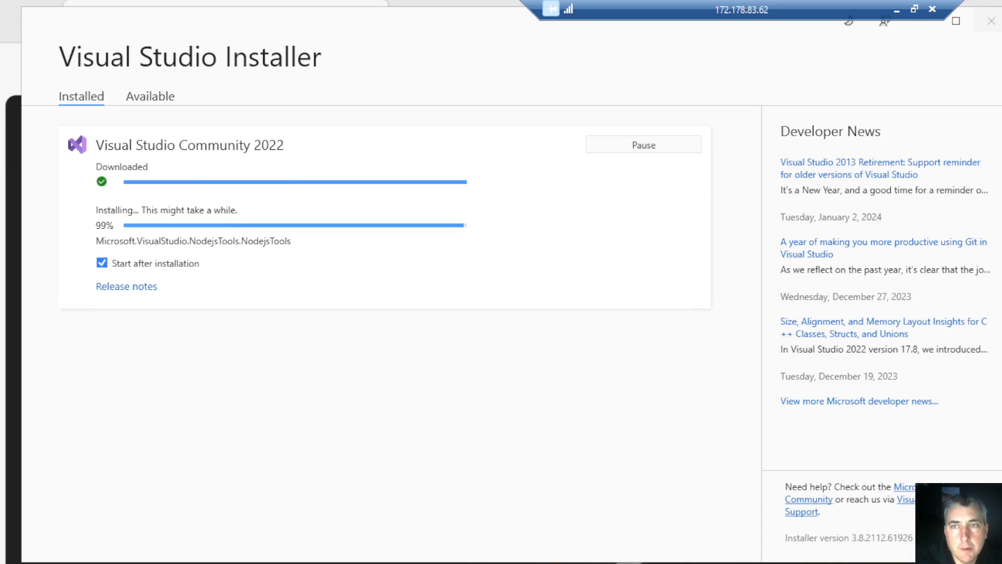
{"action": "mouse_move", "coordinate": [294, 530]}
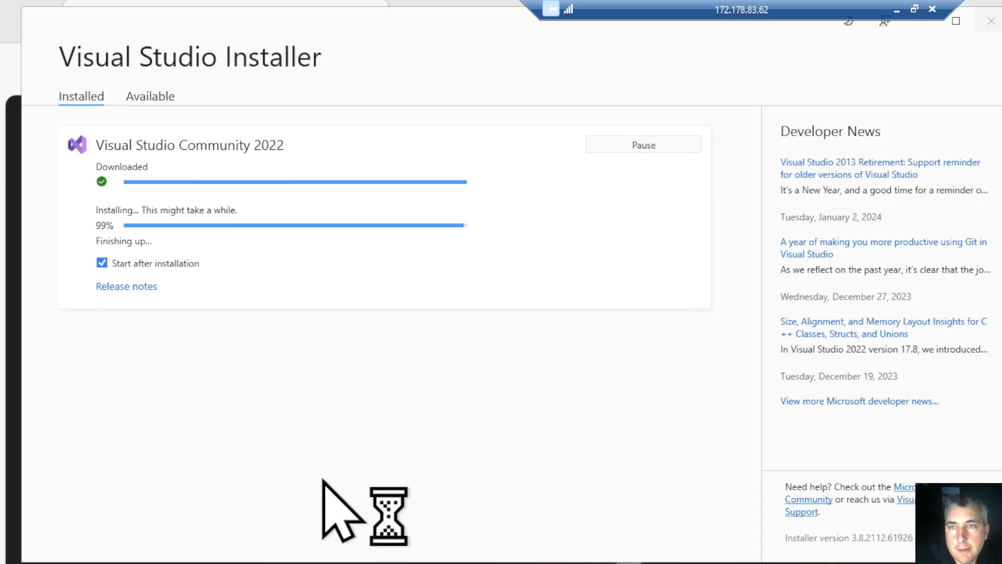
{"action": "mouse_move", "coordinate": [371, 469]}
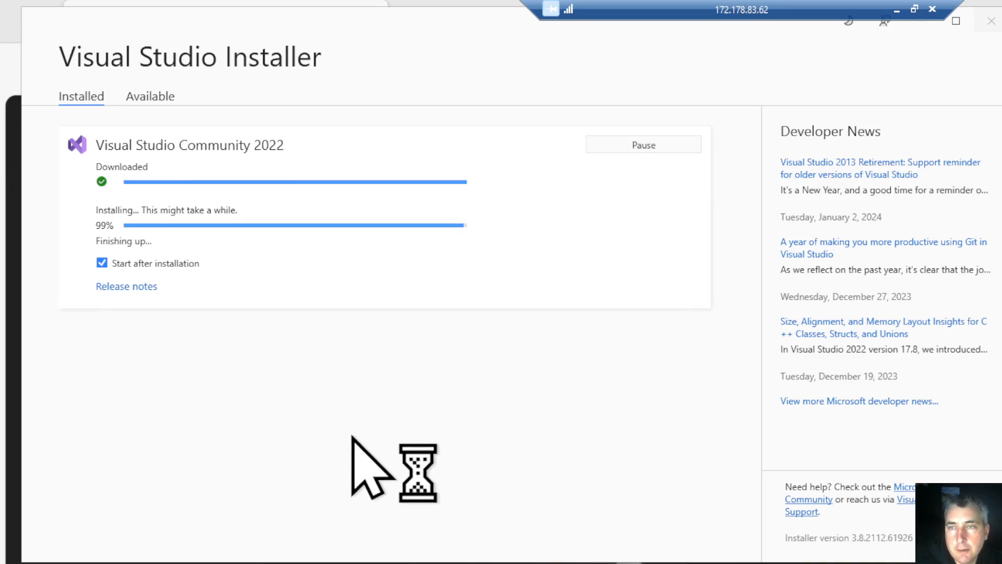
{"action": "mouse_move", "coordinate": [348, 460]}
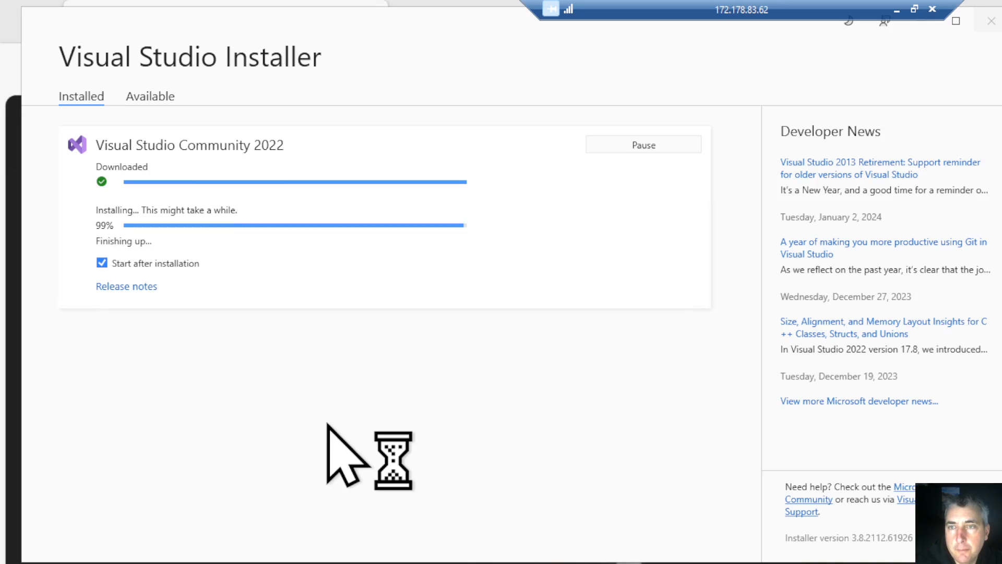
{"action": "mouse_move", "coordinate": [348, 460]}
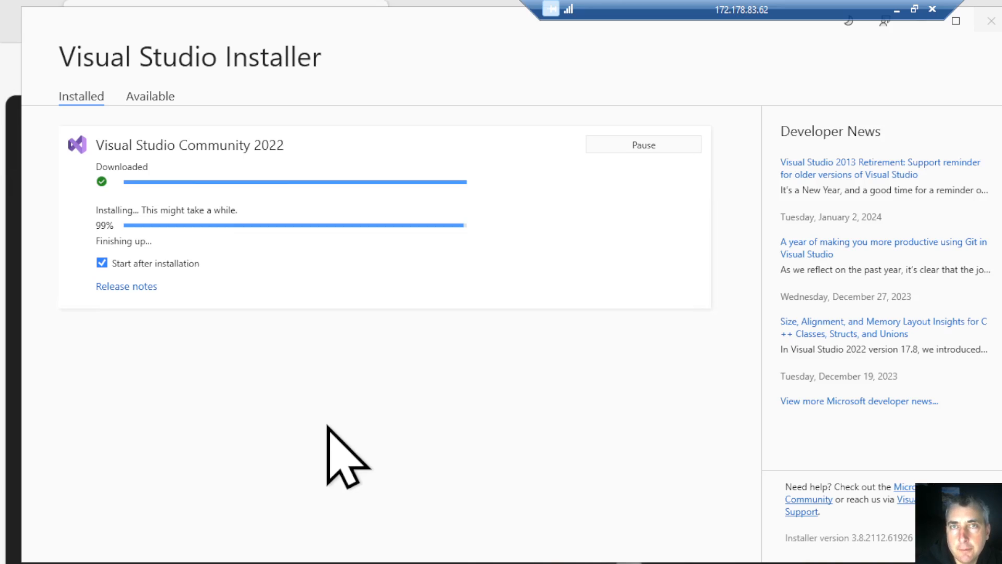
{"action": "mouse_move", "coordinate": [442, 410]}
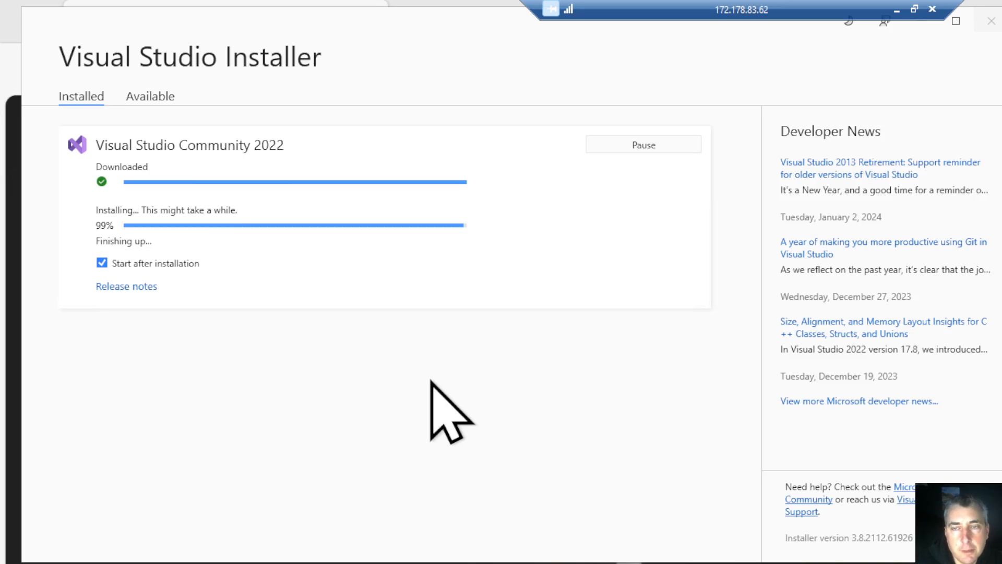
{"action": "mouse_move", "coordinate": [358, 345]}
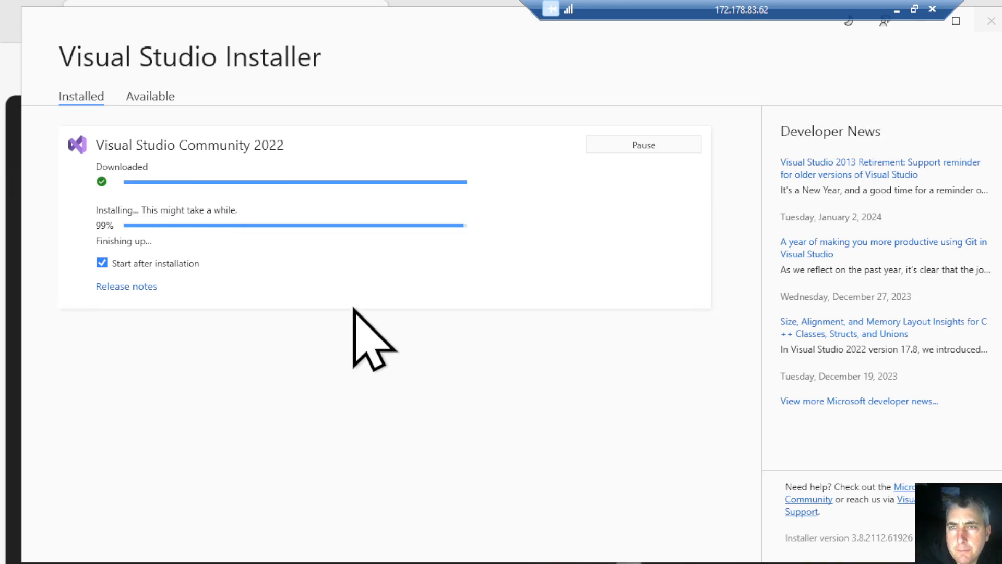
{"action": "mouse_move", "coordinate": [291, 345]}
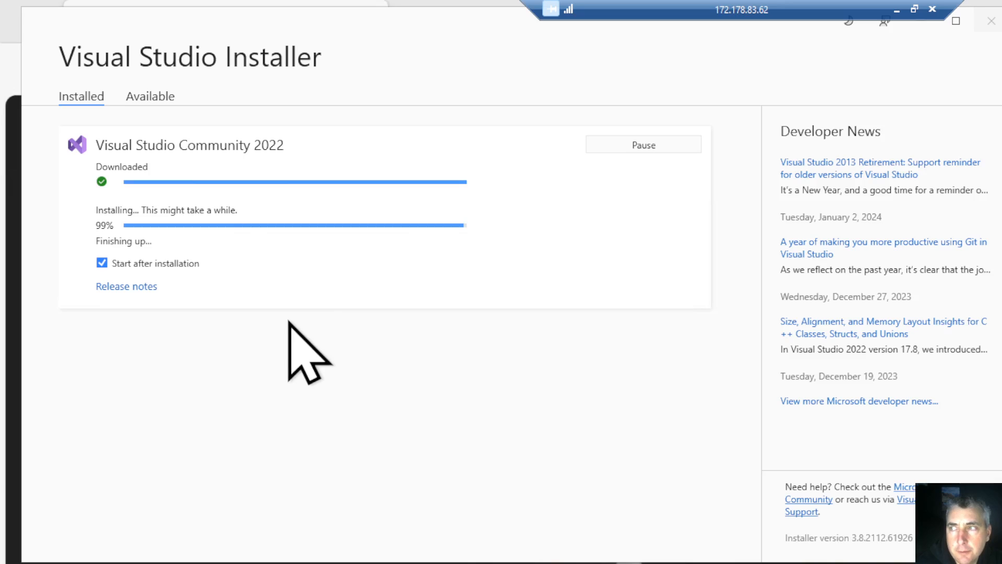
{"action": "mouse_move", "coordinate": [186, 325]}
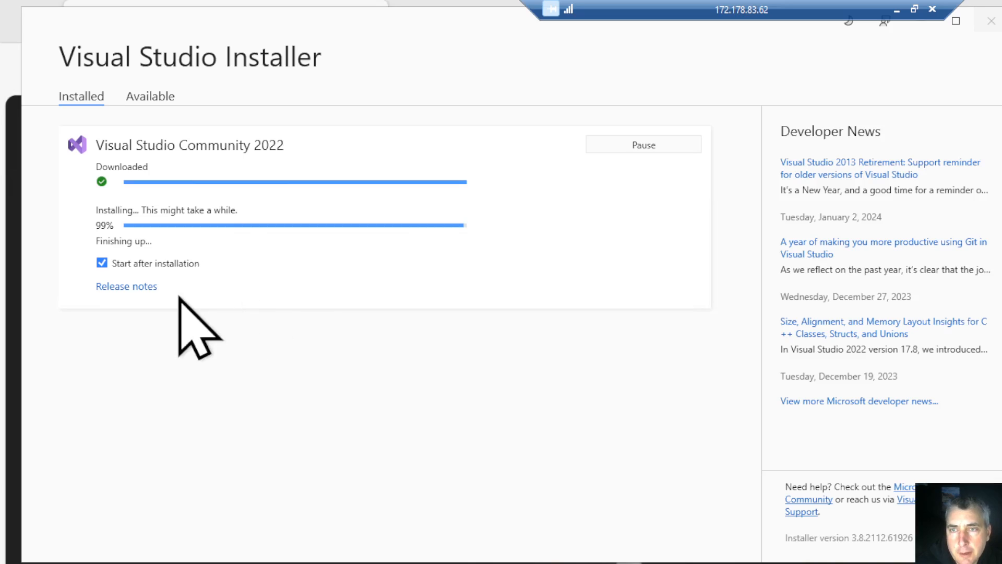
{"action": "mouse_move", "coordinate": [154, 294]}
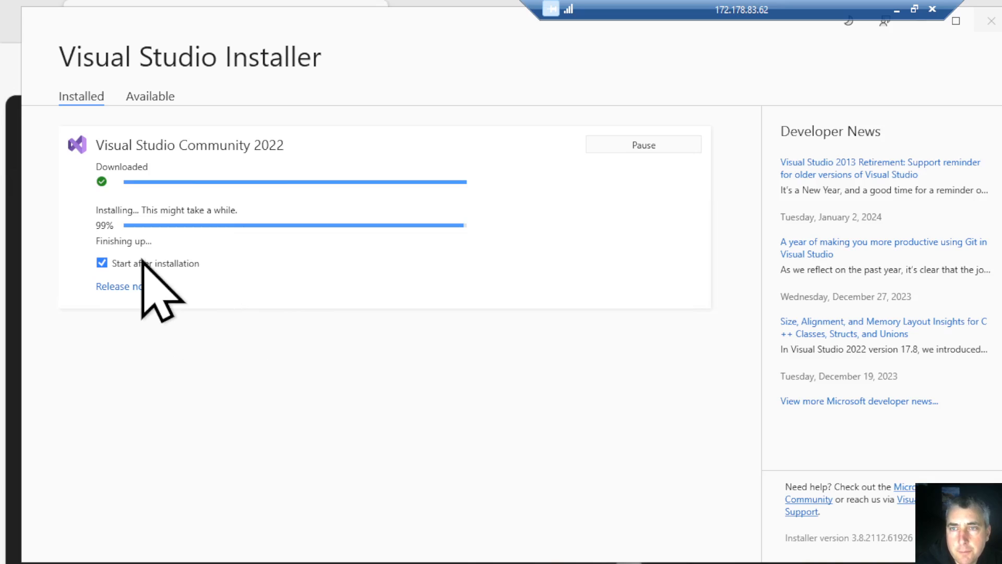
{"action": "mouse_move", "coordinate": [237, 294]}
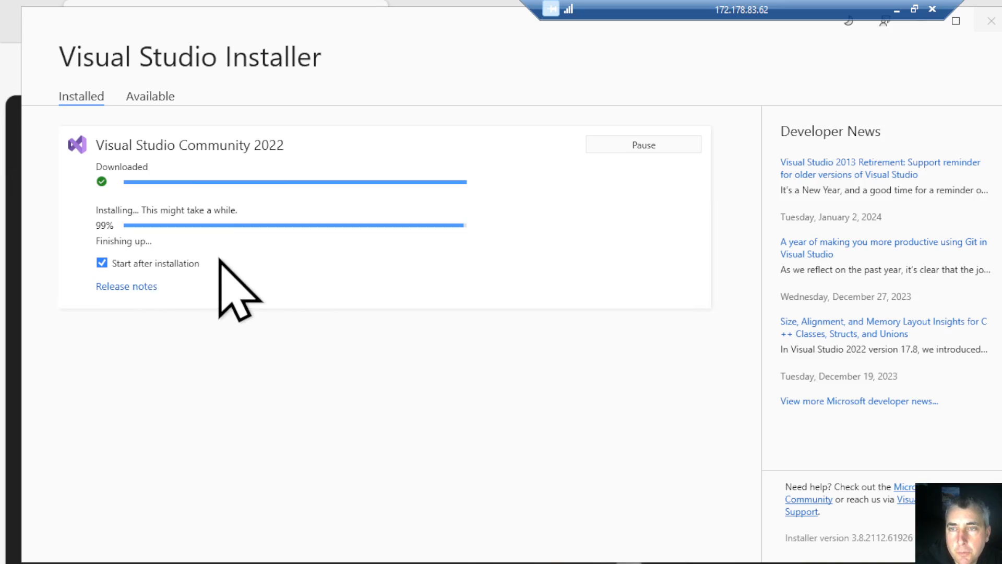
{"action": "mouse_move", "coordinate": [77, 313]}
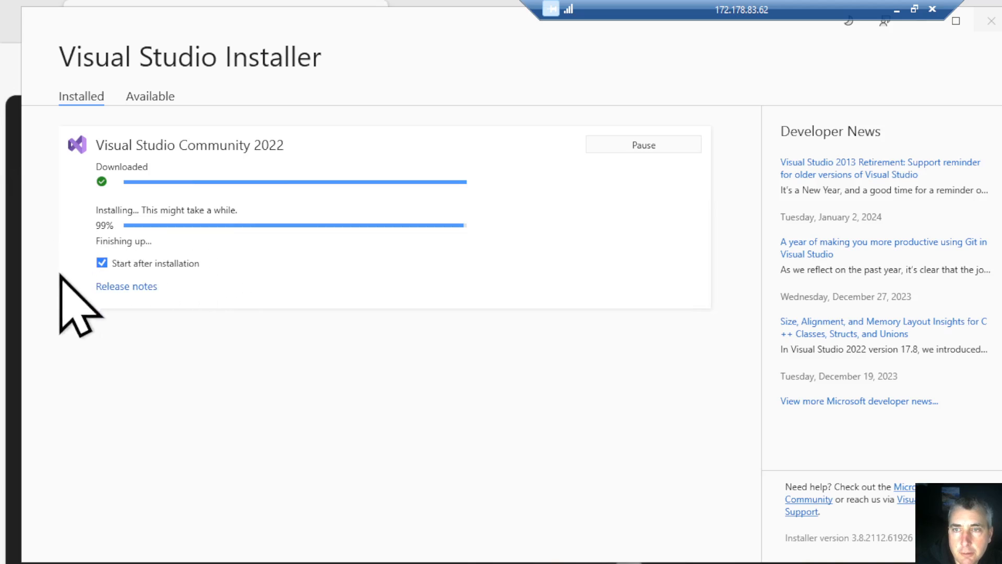
{"action": "mouse_move", "coordinate": [165, 306]}
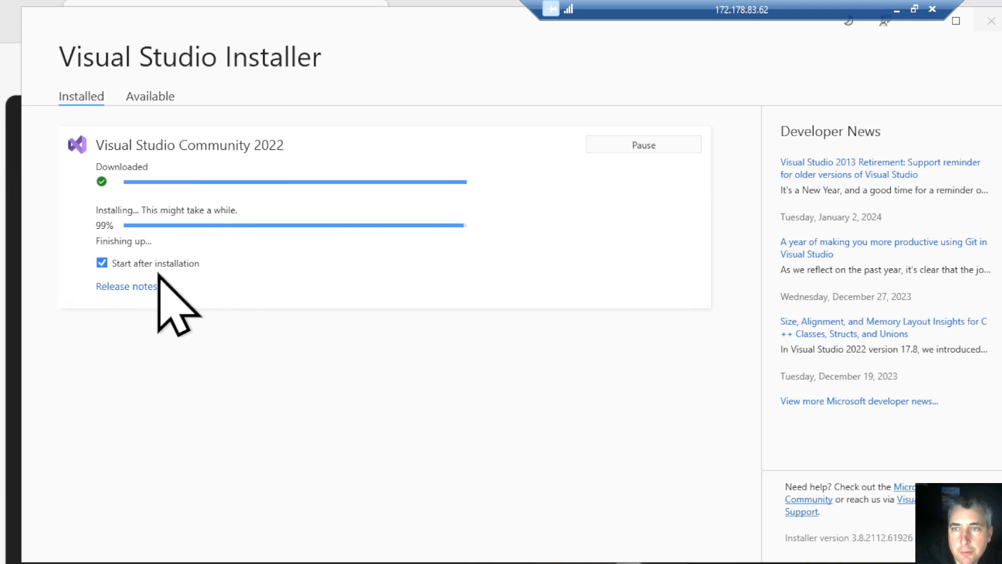
{"action": "mouse_move", "coordinate": [185, 307]}
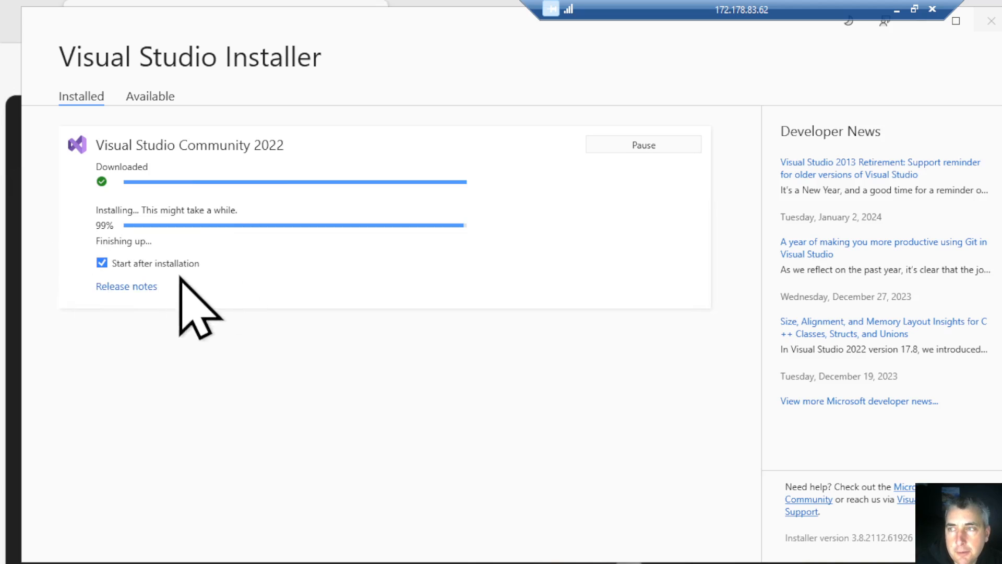
{"action": "mouse_move", "coordinate": [208, 313]}
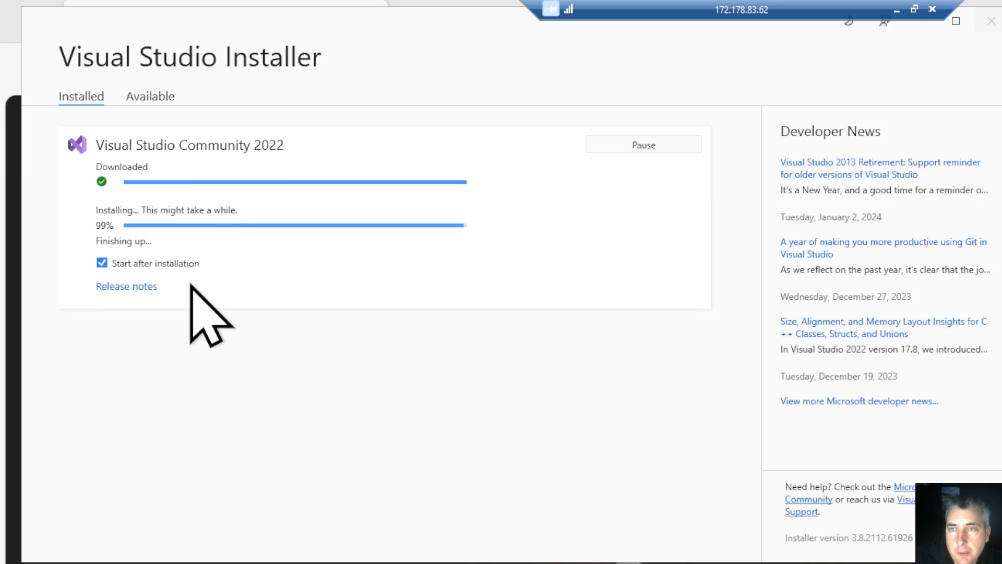
{"action": "mouse_move", "coordinate": [184, 390]}
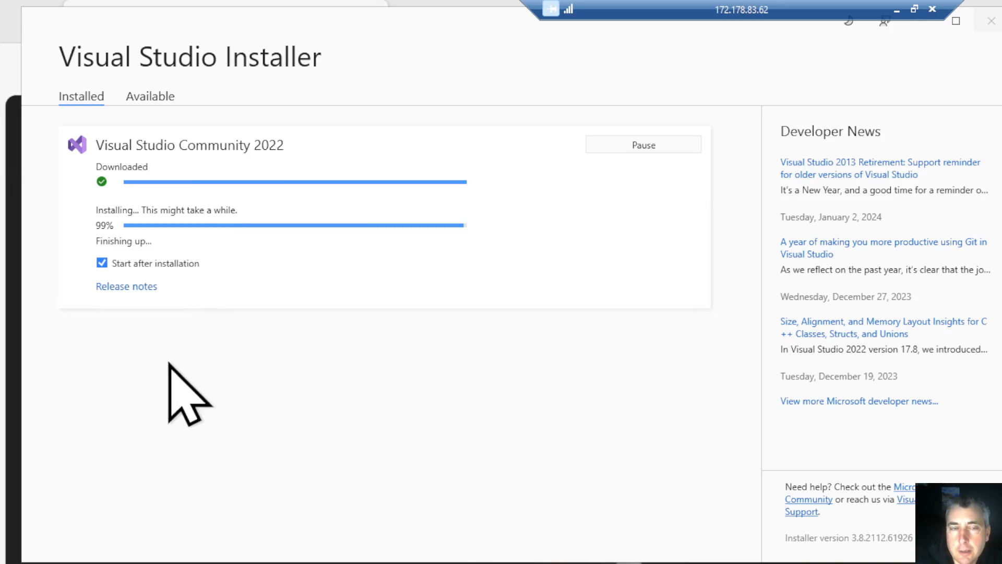
{"action": "mouse_move", "coordinate": [221, 384]}
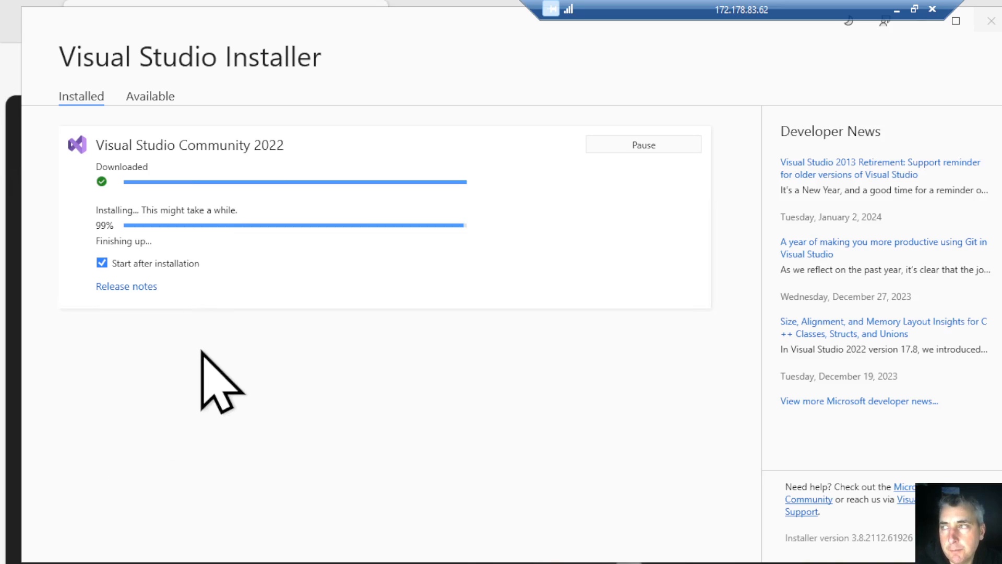
{"action": "mouse_move", "coordinate": [185, 365]}
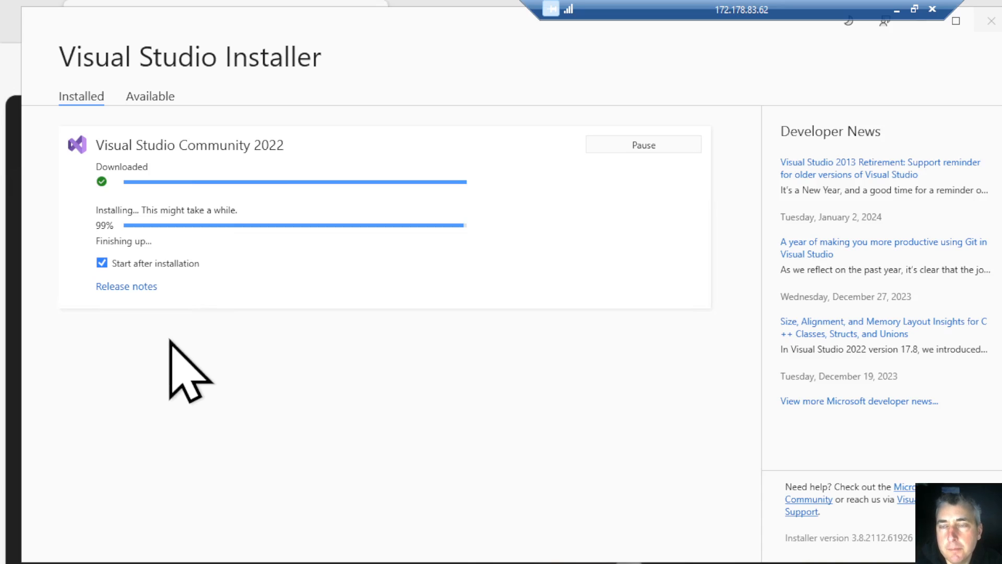
{"action": "mouse_move", "coordinate": [278, 355]}
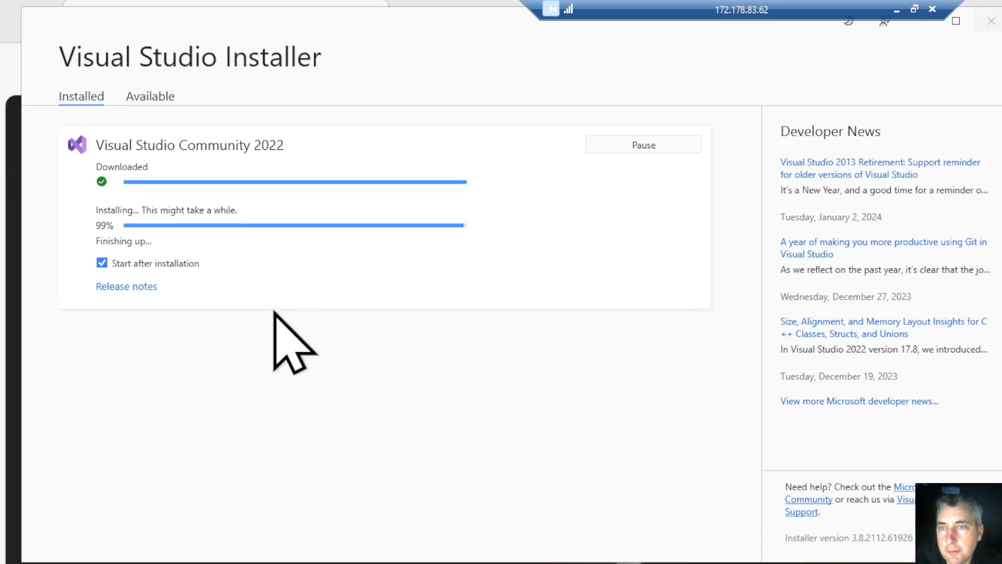
{"action": "mouse_move", "coordinate": [307, 314]}
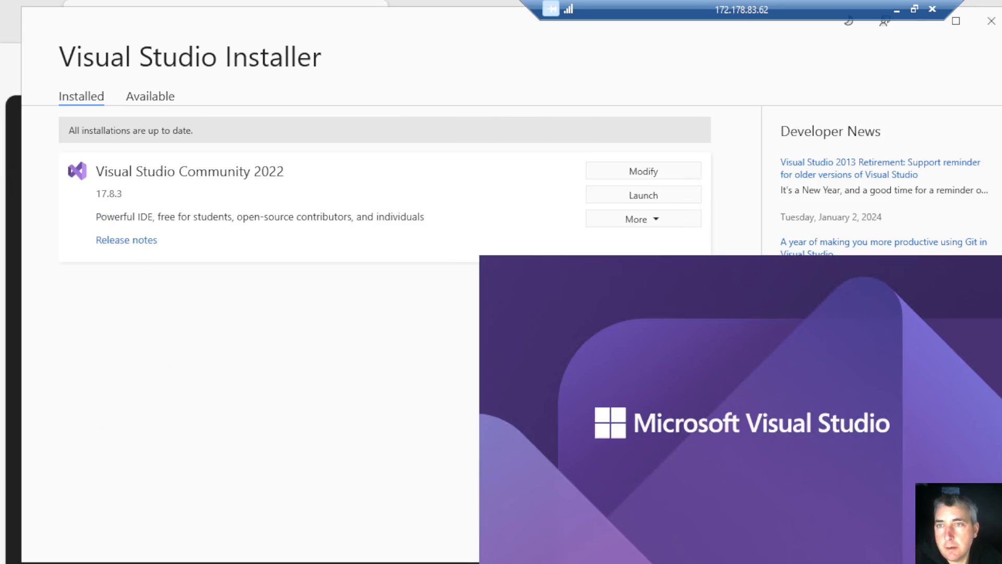
{"action": "mouse_move", "coordinate": [441, 458]}
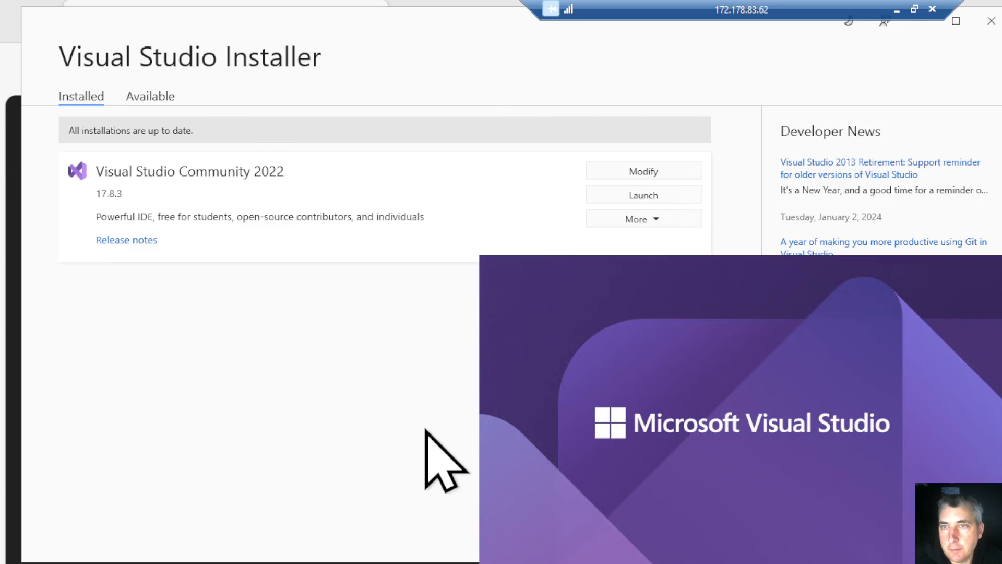
{"action": "mouse_move", "coordinate": [350, 377]}
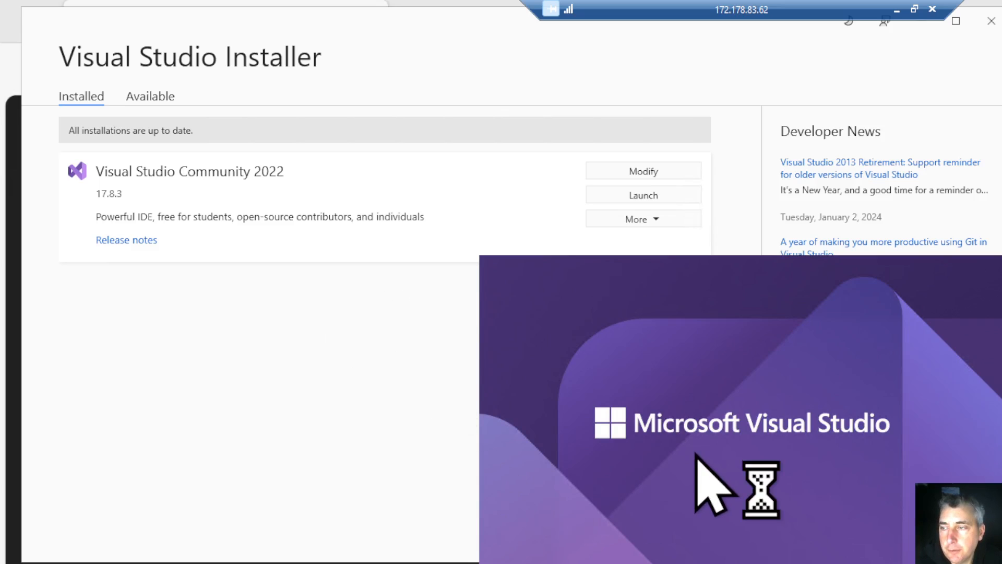
{"action": "mouse_move", "coordinate": [540, 269]}
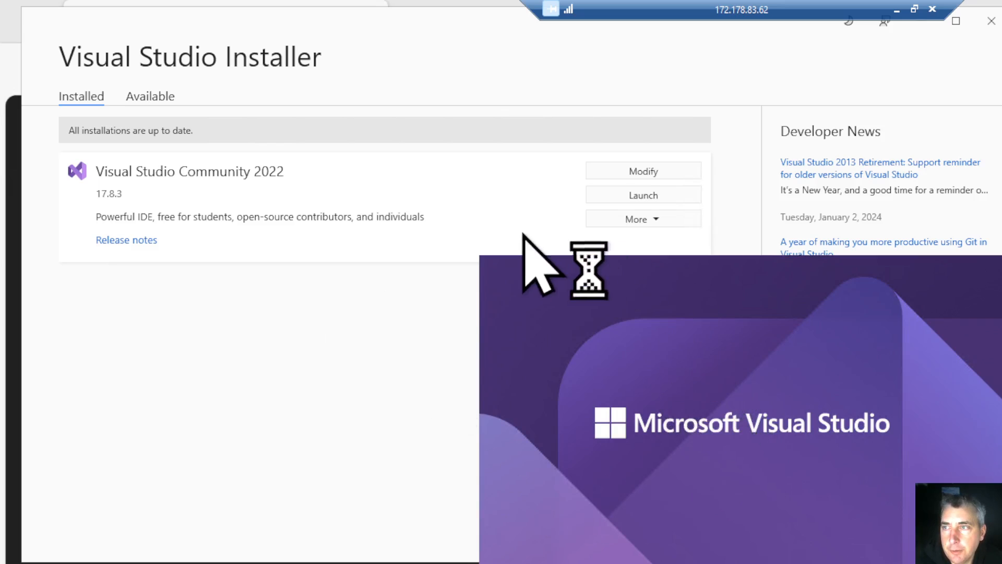
{"action": "mouse_move", "coordinate": [690, 211]}
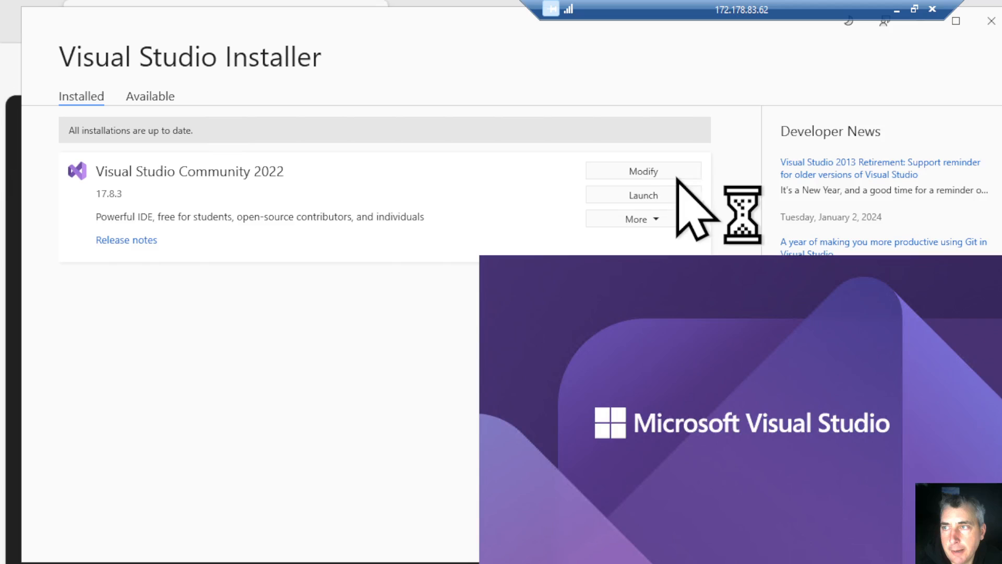
{"action": "mouse_move", "coordinate": [496, 204]}
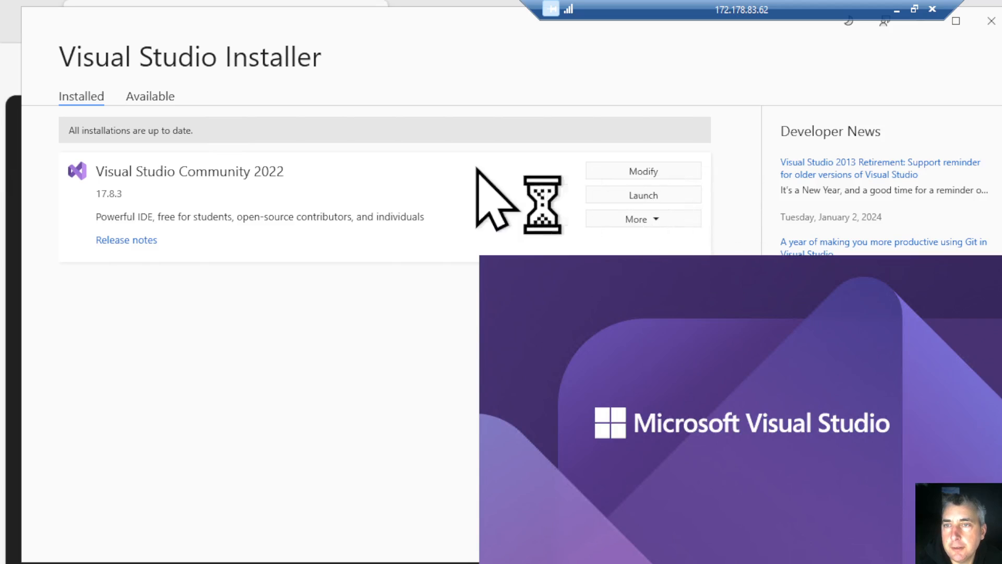
{"action": "mouse_move", "coordinate": [652, 205]}
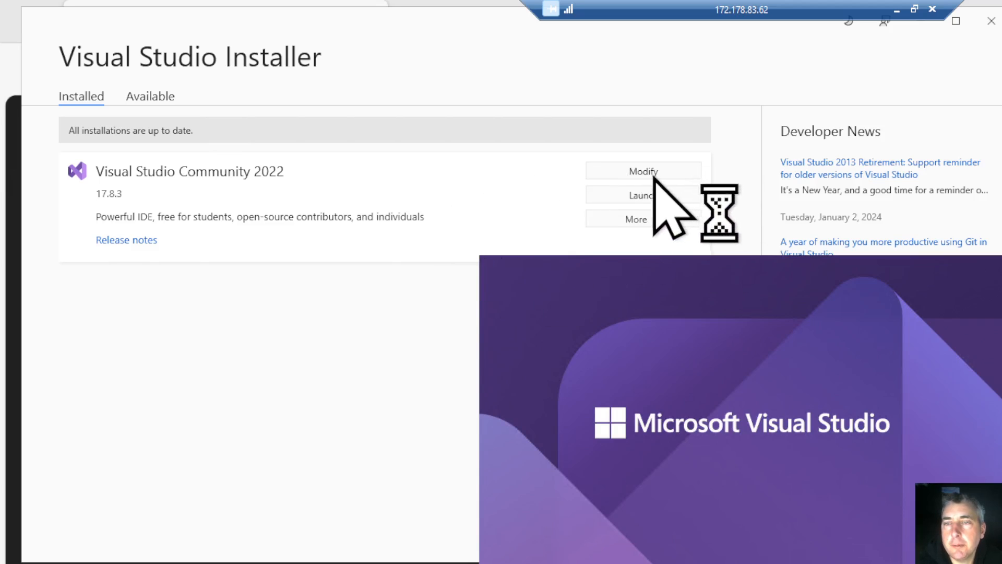
{"action": "mouse_move", "coordinate": [447, 192]}
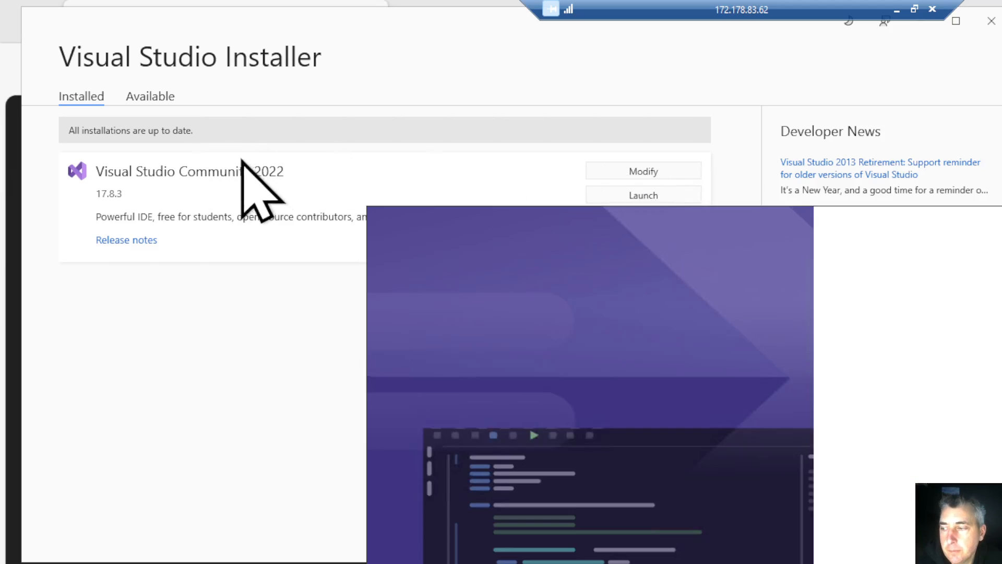
Launch Visual Studio 2022 and wait for the 'Sign in to Visual Studio' dialog
{"action": "left_click", "coordinate": [643, 195]}
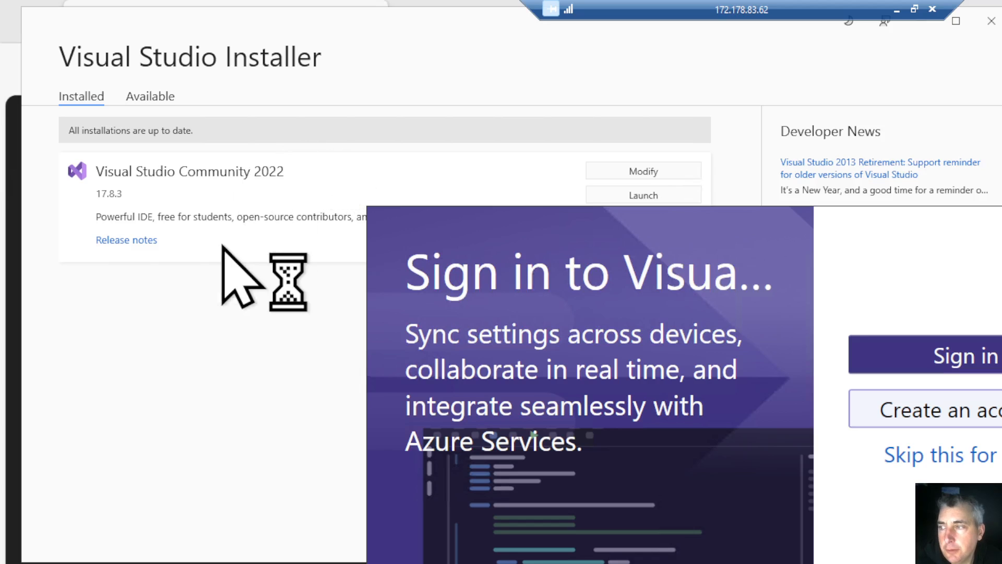
{"action": "mouse_move", "coordinate": [531, 265]}
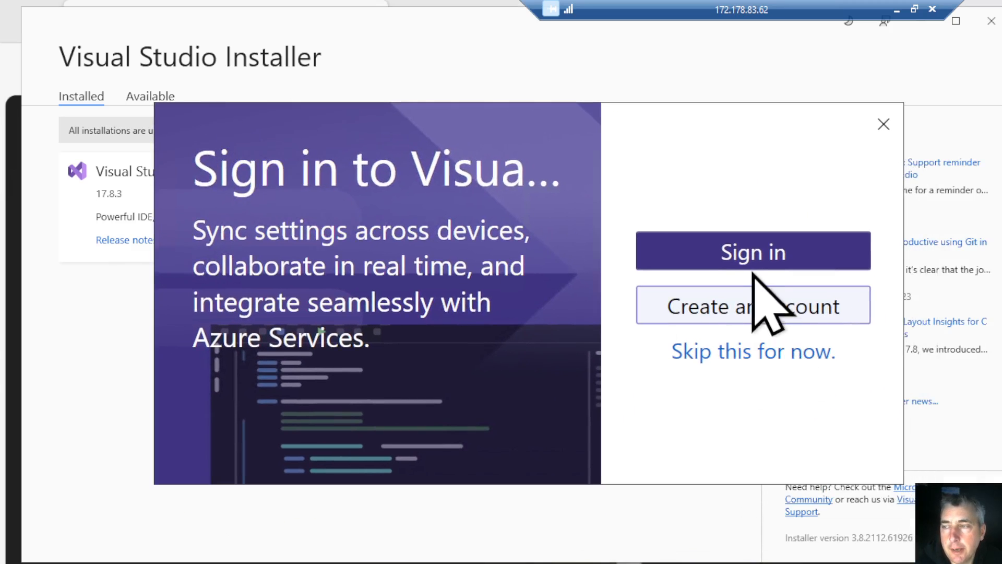
{"action": "mouse_move", "coordinate": [745, 384]}
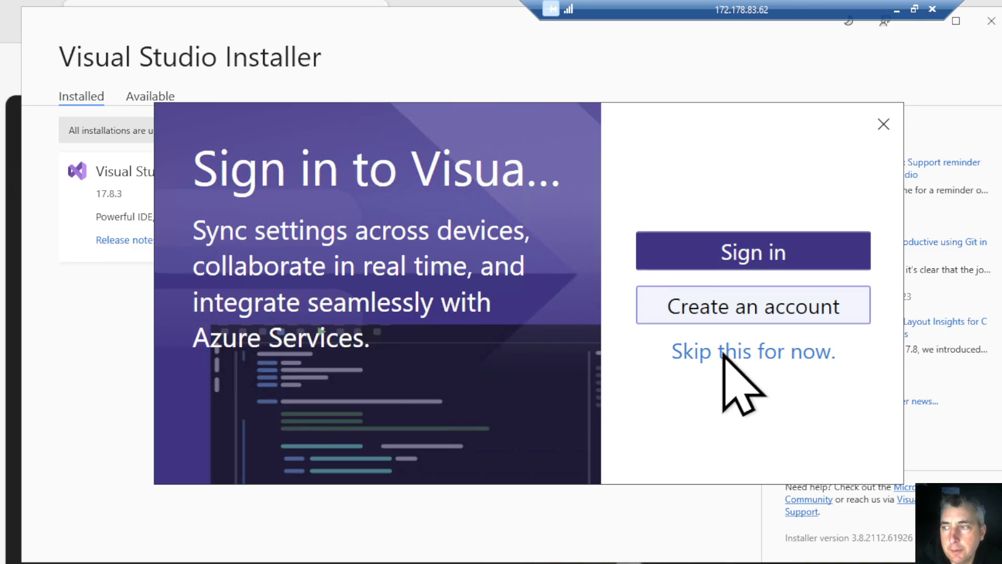
Skip sign-in, choose Web Development settings with the Dark theme, and start Visual Studio
{"action": "left_click", "coordinate": [752, 351]}
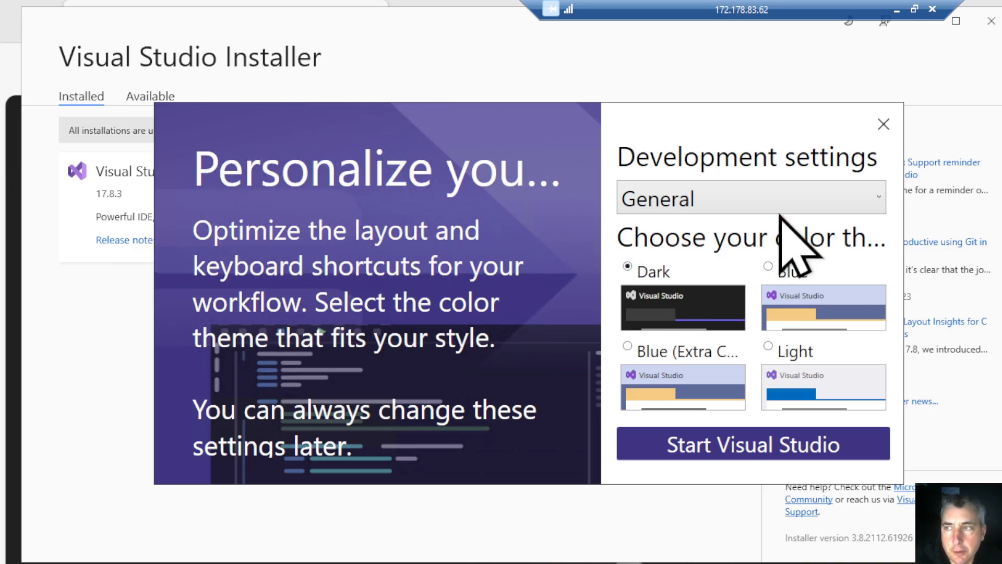
{"action": "left_click", "coordinate": [751, 197]}
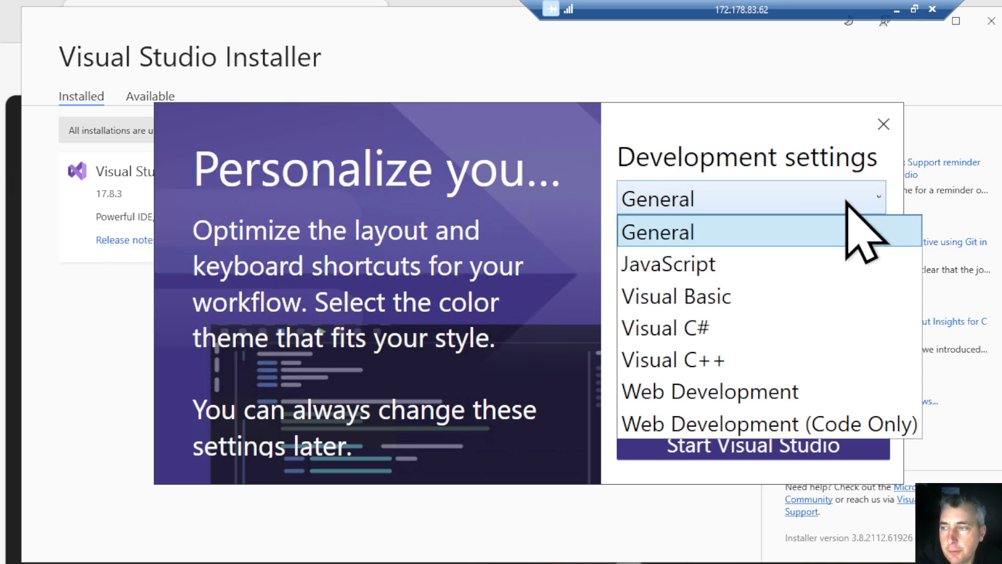
{"action": "mouse_move", "coordinate": [847, 240]}
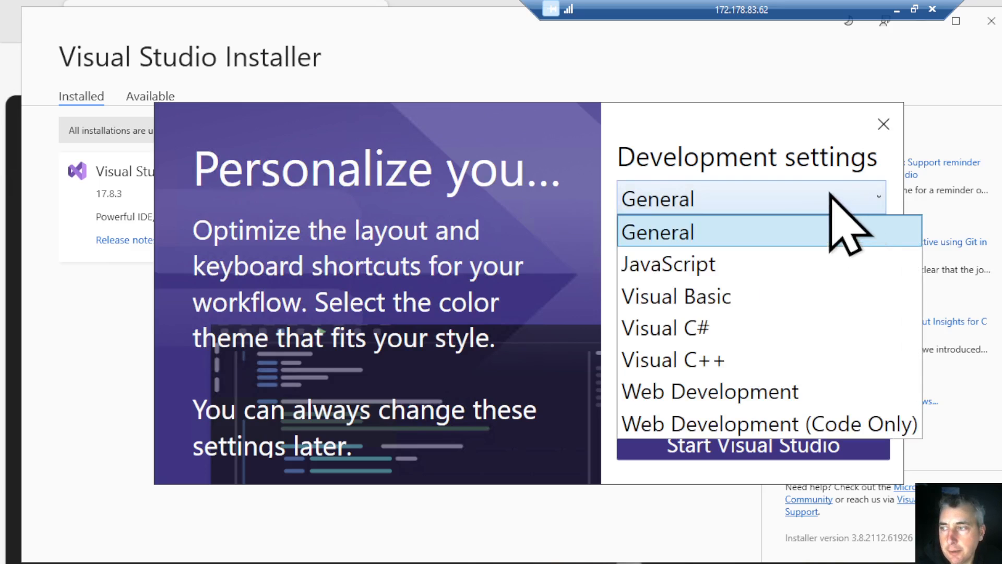
{"action": "mouse_move", "coordinate": [723, 390]}
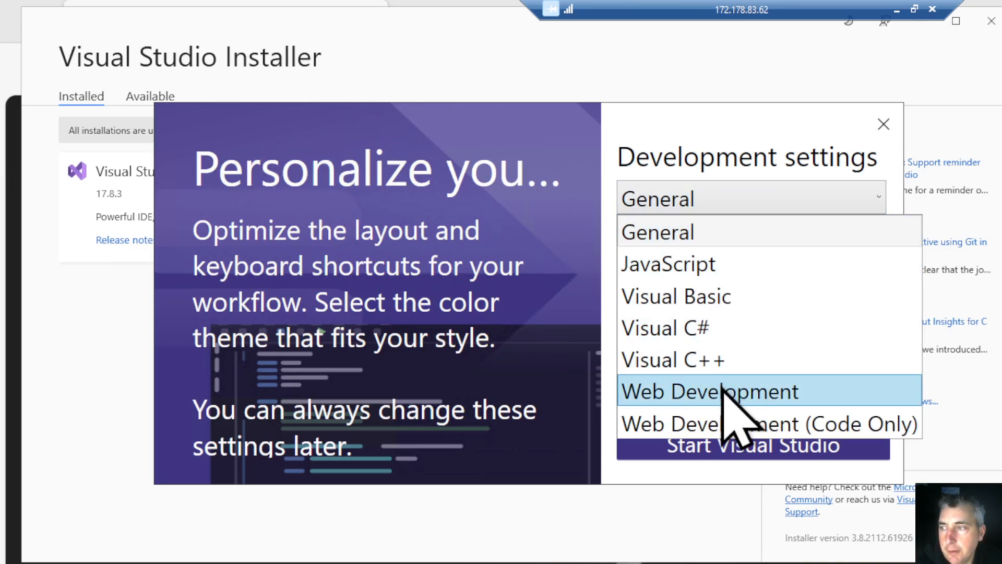
{"action": "mouse_move", "coordinate": [767, 360]}
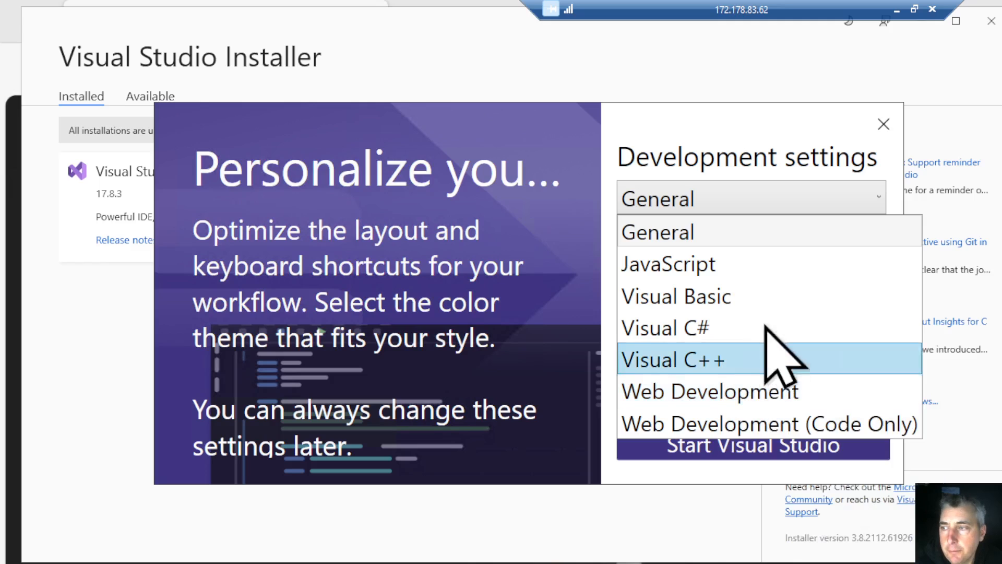
{"action": "mouse_move", "coordinate": [825, 269]}
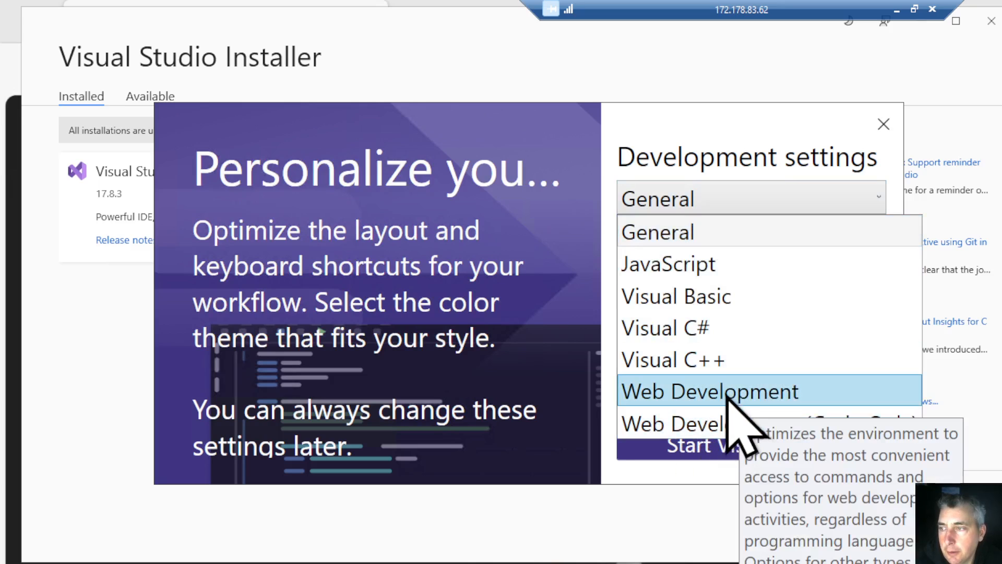
{"action": "left_click", "coordinate": [709, 391]}
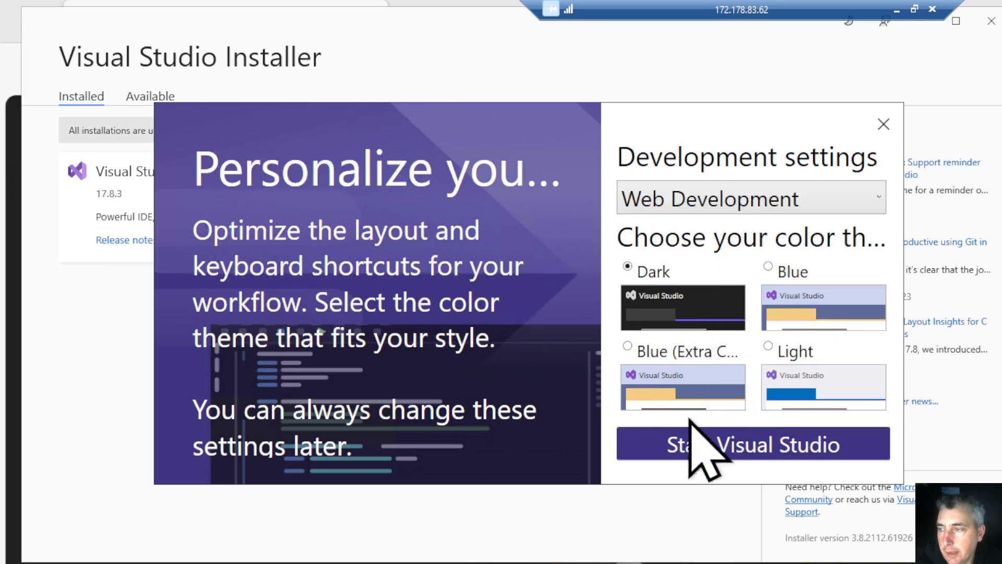
{"action": "left_click", "coordinate": [752, 443]}
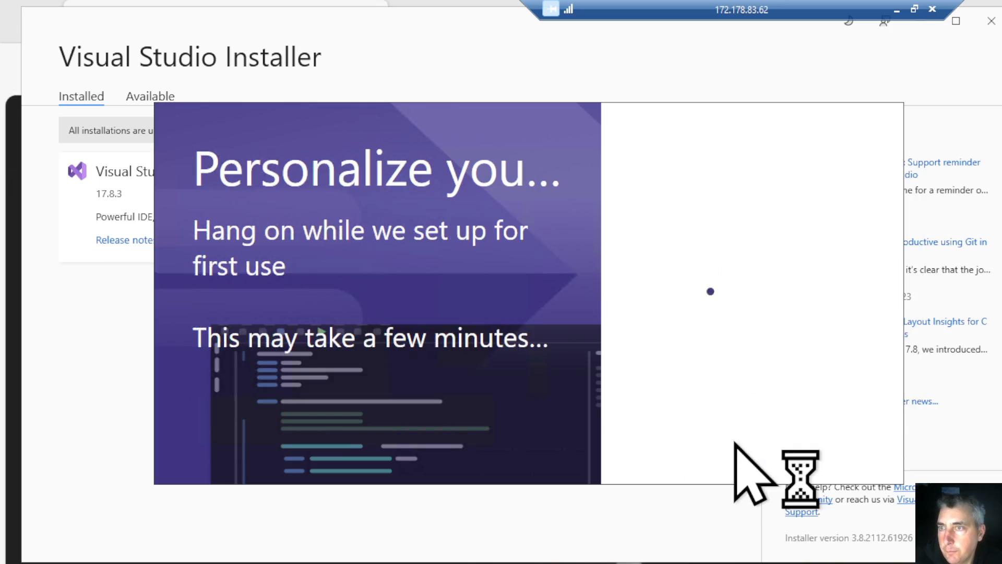
{"action": "mouse_move", "coordinate": [538, 287]}
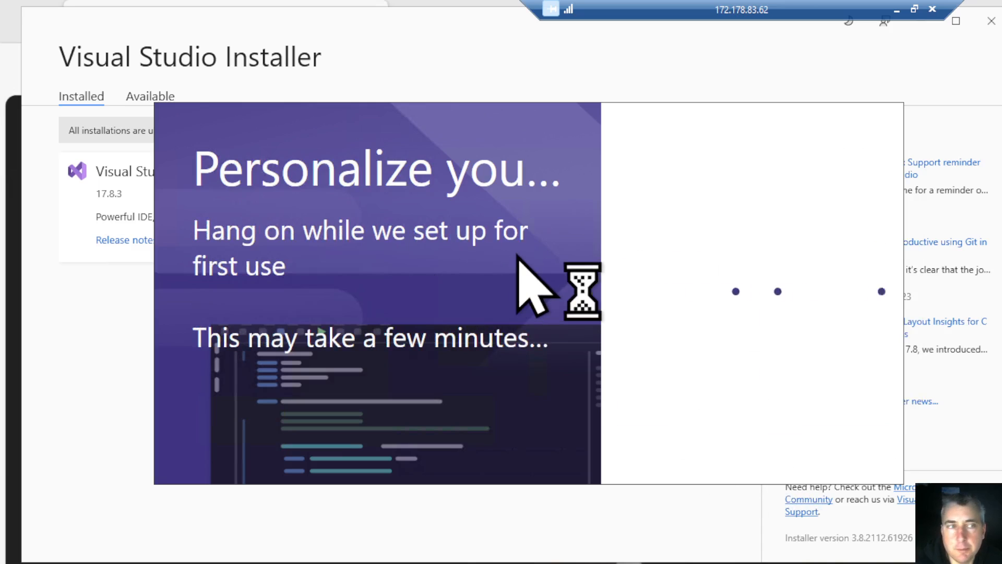
{"action": "mouse_move", "coordinate": [476, 256]}
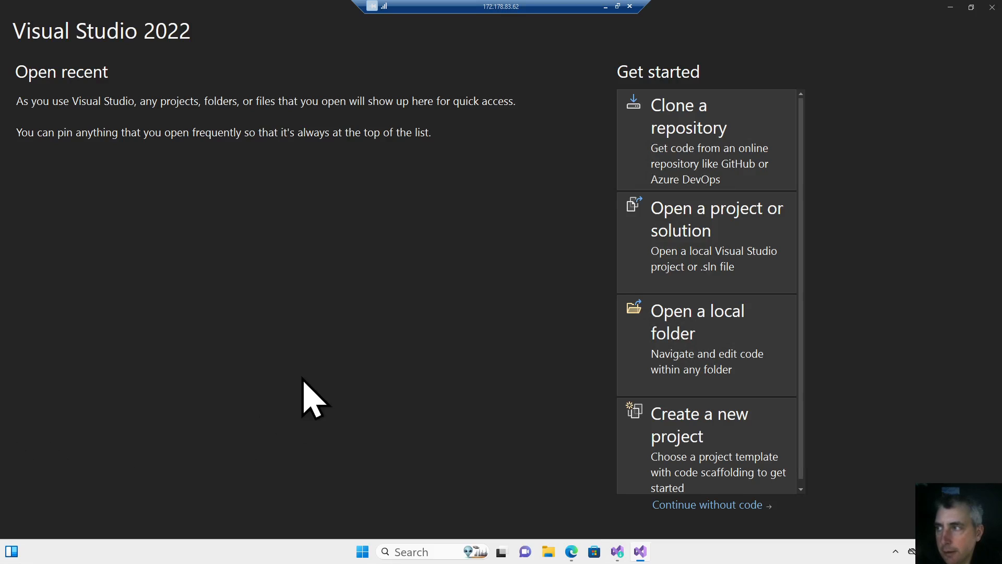
{"action": "mouse_move", "coordinate": [278, 384]}
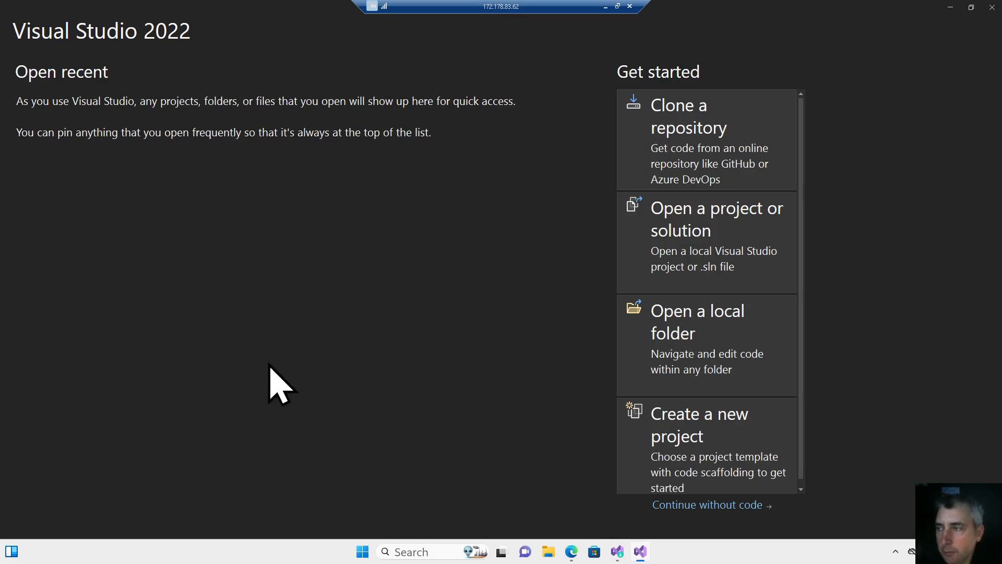
{"action": "mouse_move", "coordinate": [726, 518]}
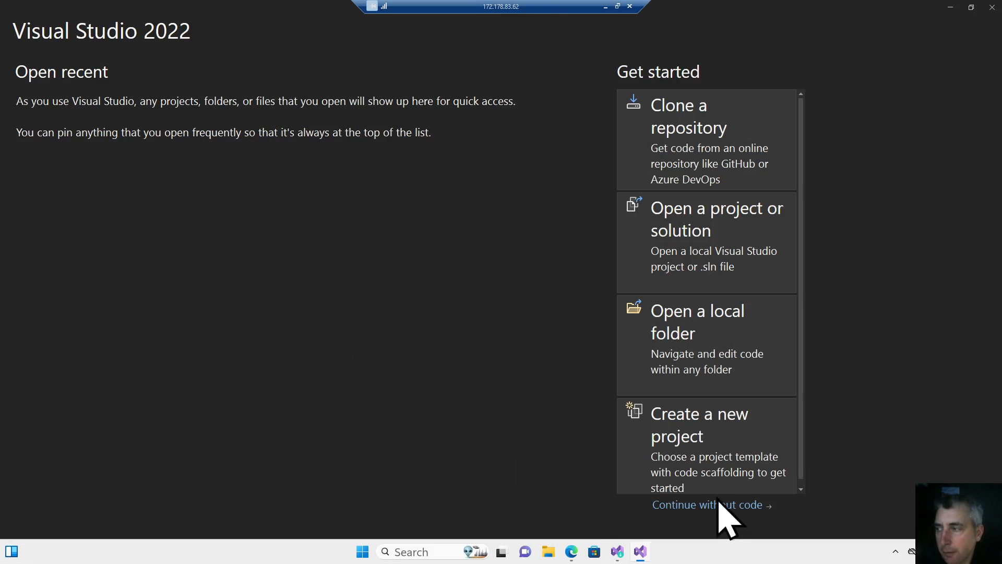
{"action": "mouse_move", "coordinate": [681, 458]}
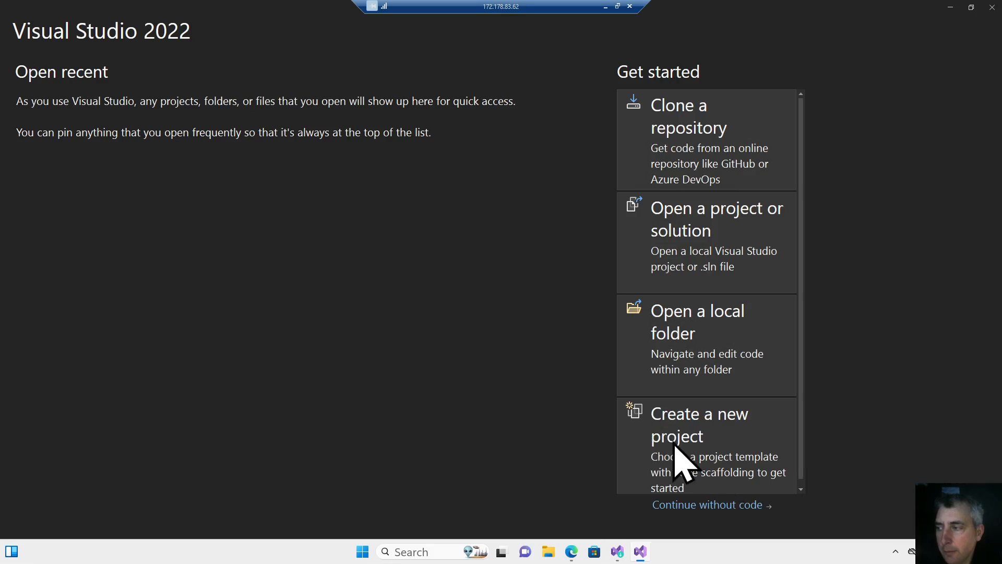
{"action": "mouse_move", "coordinate": [780, 428]}
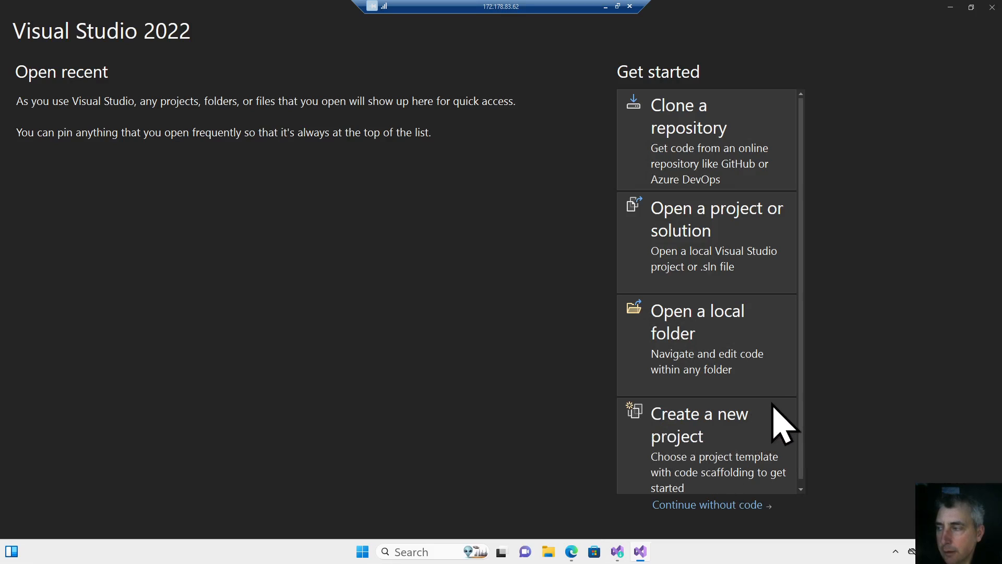
{"action": "mouse_move", "coordinate": [774, 172]}
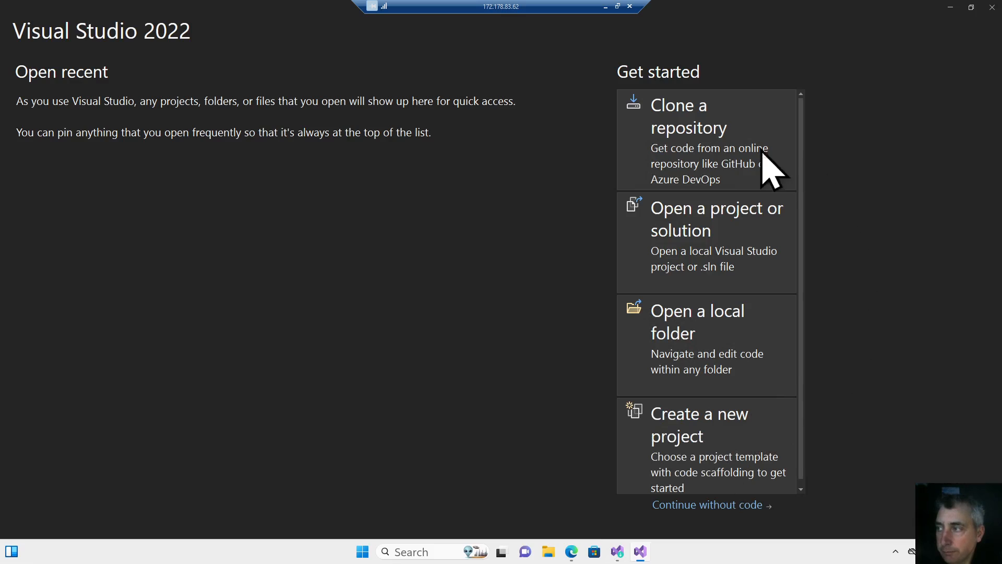
{"action": "mouse_move", "coordinate": [764, 173]}
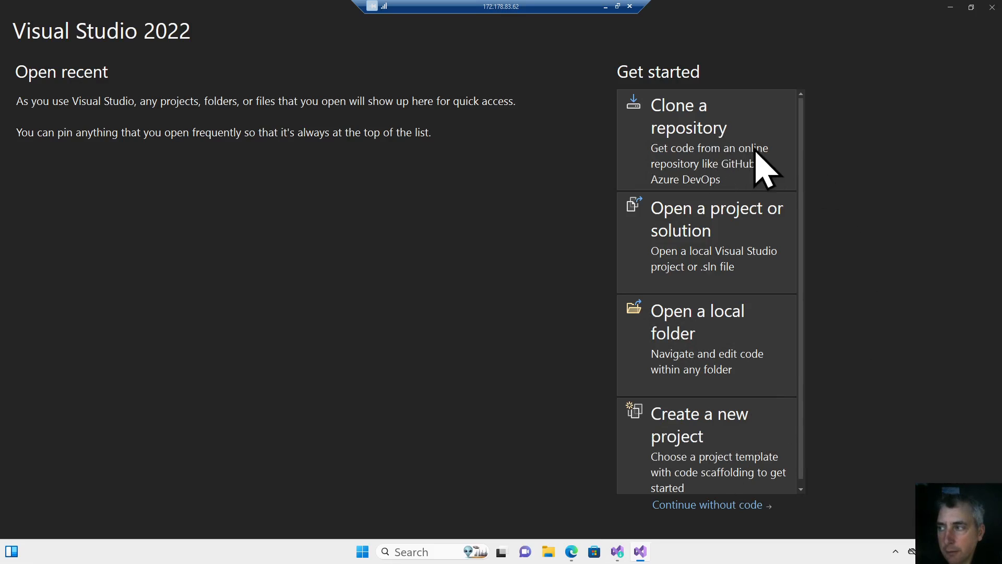
{"action": "mouse_move", "coordinate": [767, 159]}
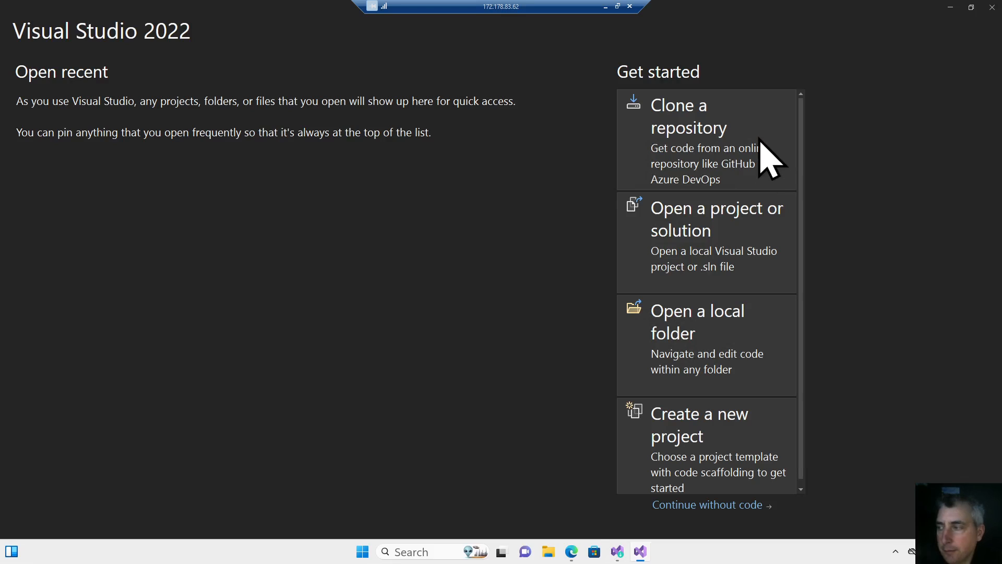
{"action": "mouse_move", "coordinate": [531, 262]}
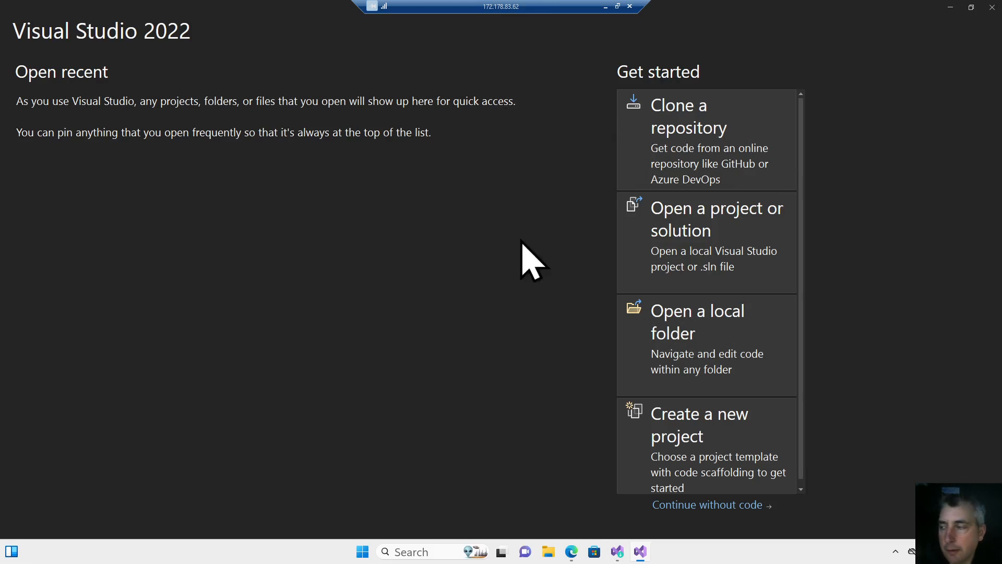
{"action": "mouse_move", "coordinate": [518, 243]}
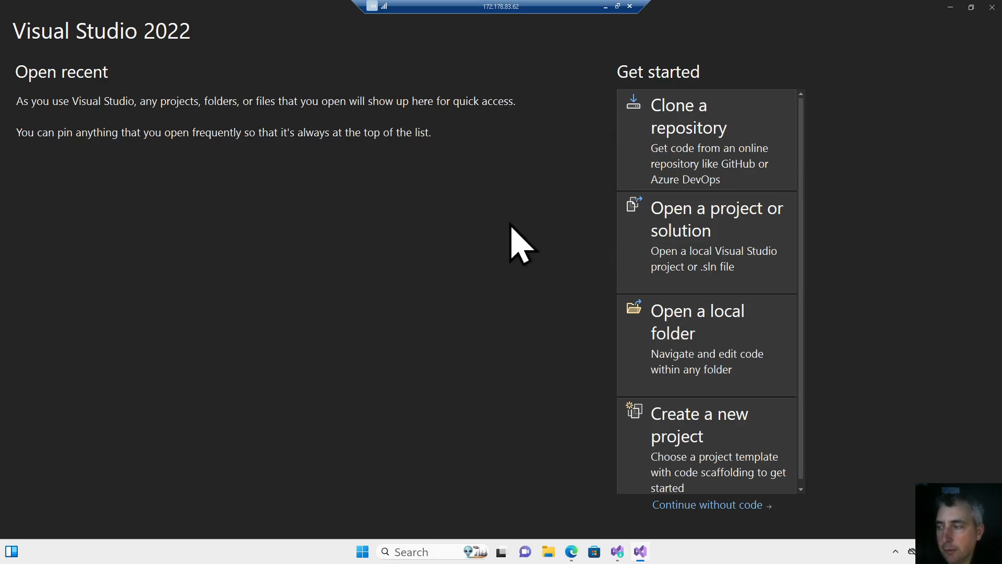
{"action": "mouse_move", "coordinate": [587, 316]}
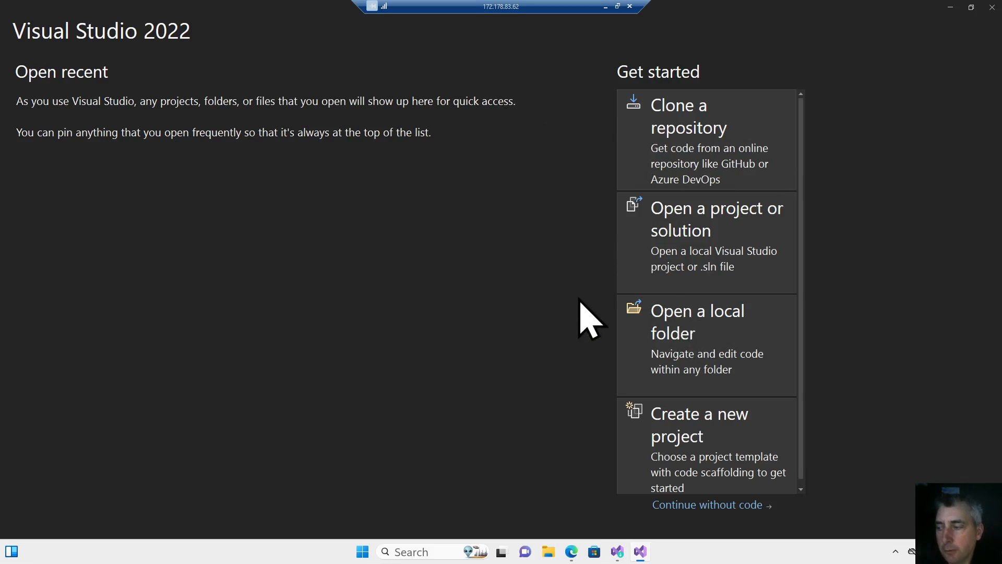
{"action": "mouse_move", "coordinate": [665, 227]}
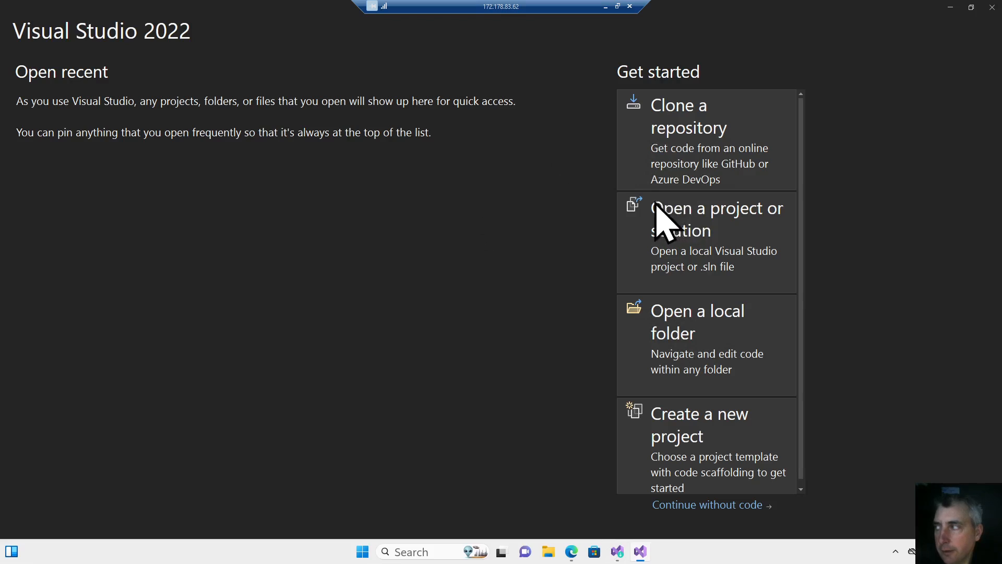
{"action": "mouse_move", "coordinate": [605, 259]}
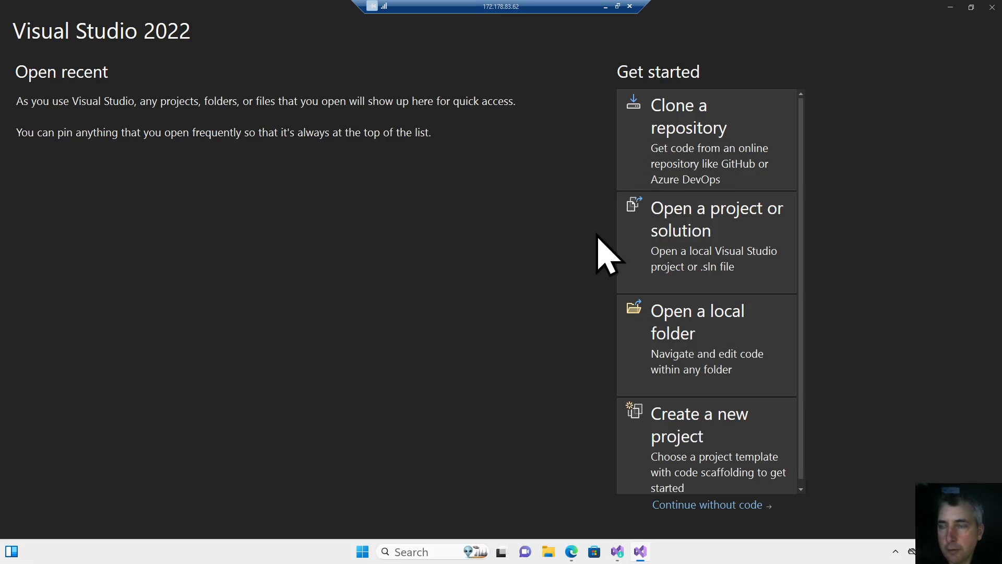
{"action": "mouse_move", "coordinate": [559, 234]}
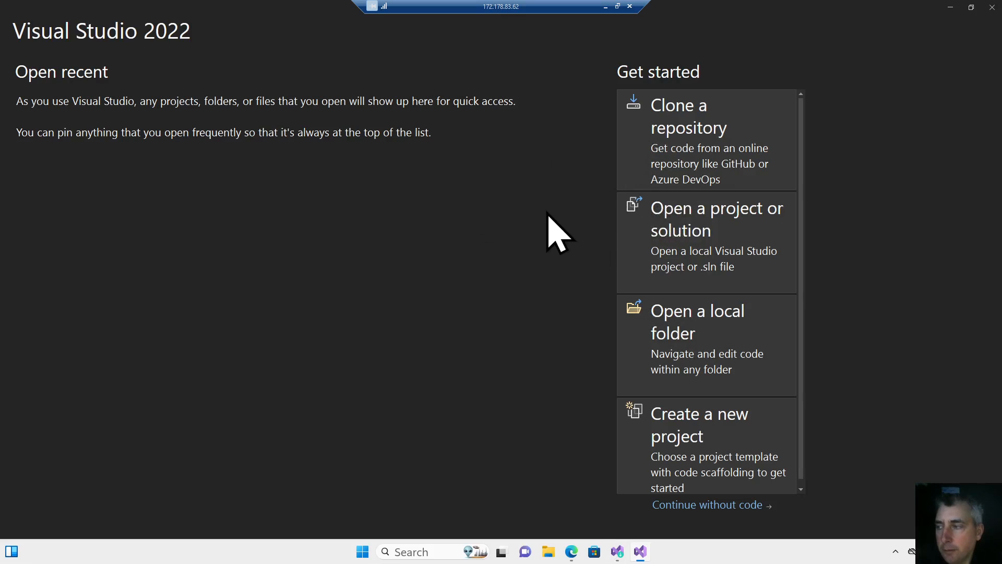
{"action": "mouse_move", "coordinate": [549, 237]}
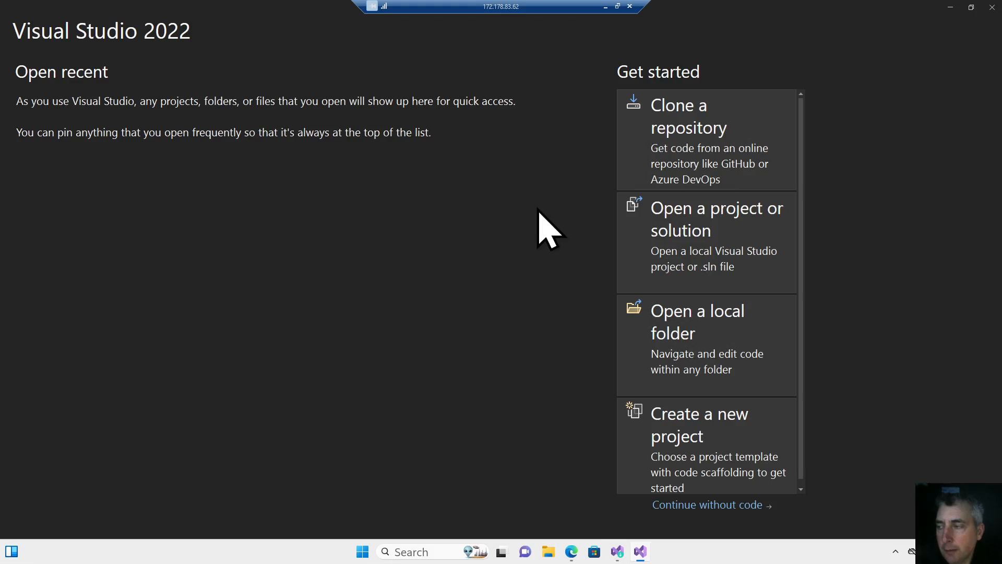
{"action": "mouse_move", "coordinate": [486, 230]}
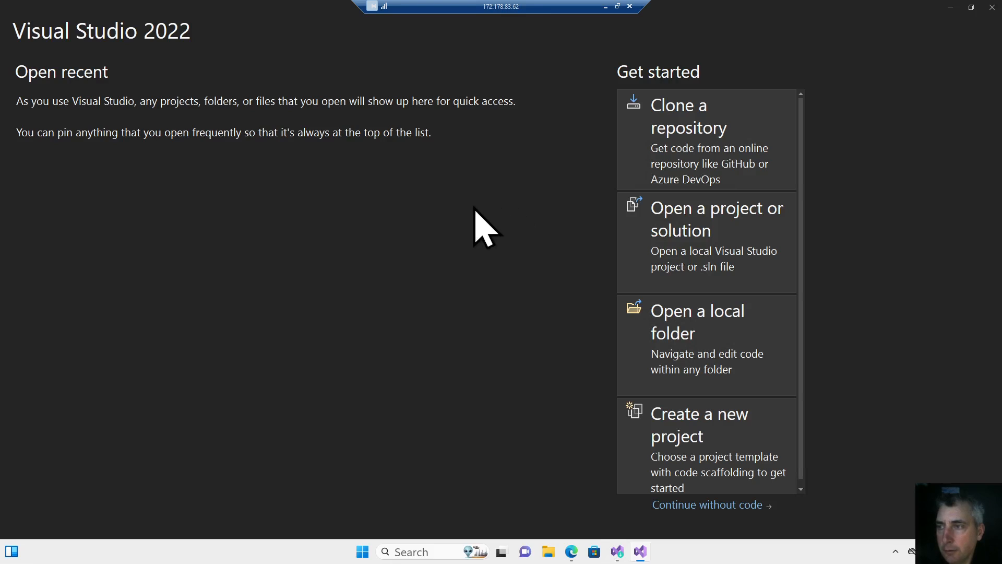
{"action": "mouse_move", "coordinate": [508, 230]}
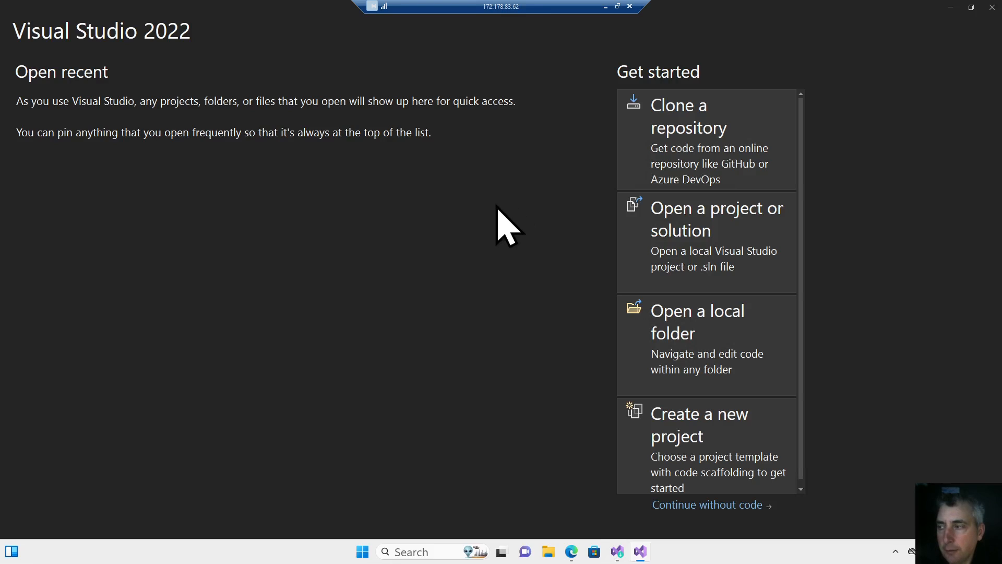
{"action": "mouse_move", "coordinate": [450, 195]}
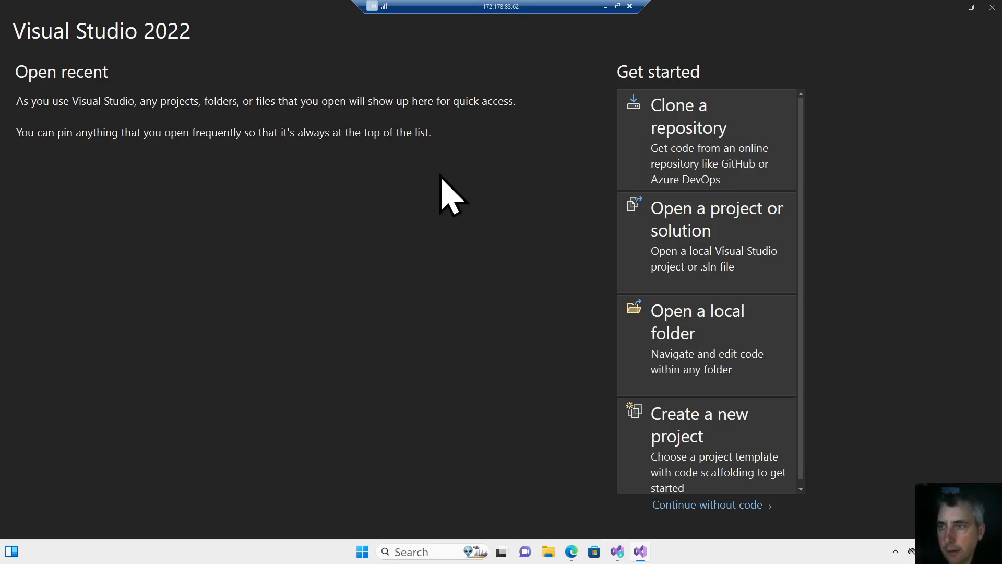
{"action": "mouse_move", "coordinate": [393, 202]}
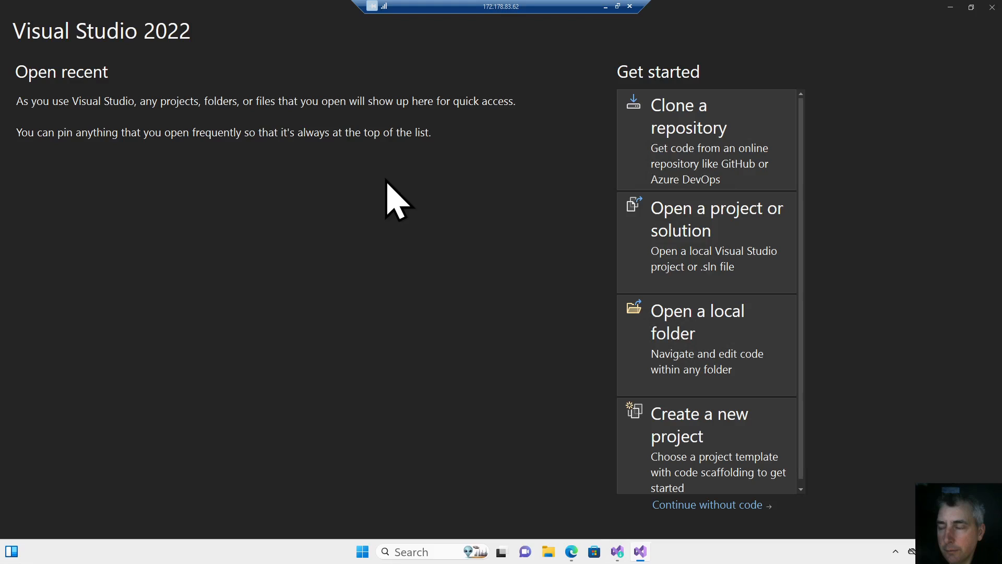
{"action": "mouse_move", "coordinate": [451, 231]}
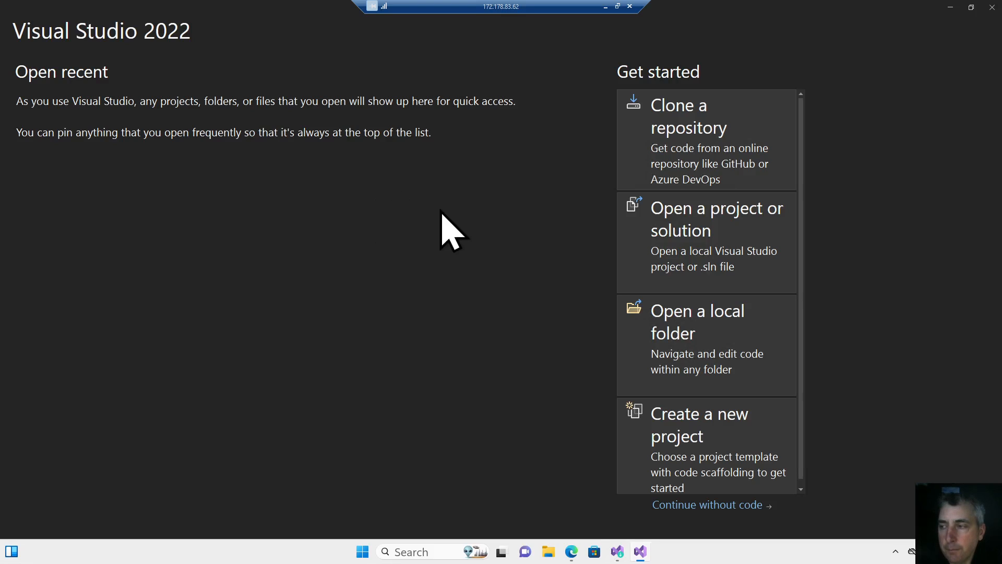